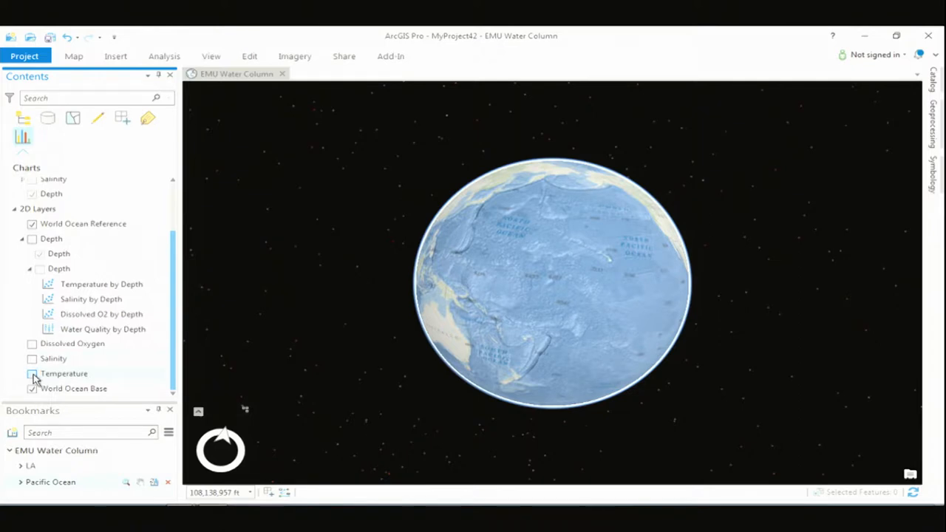
Step: Show Temperature, then Salinity, then hide them and leave only the Dissolved Oxygen surface on the globe
left_click(33, 372)
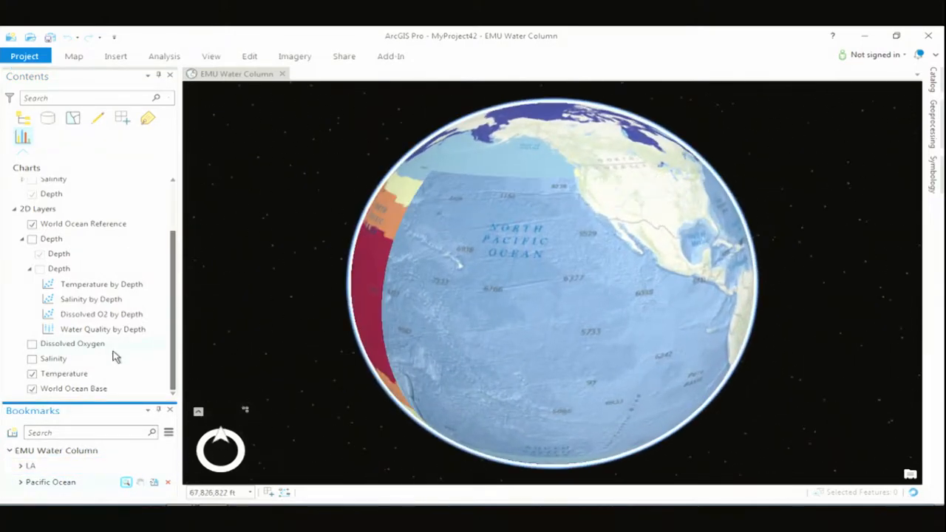
left_click(32, 360)
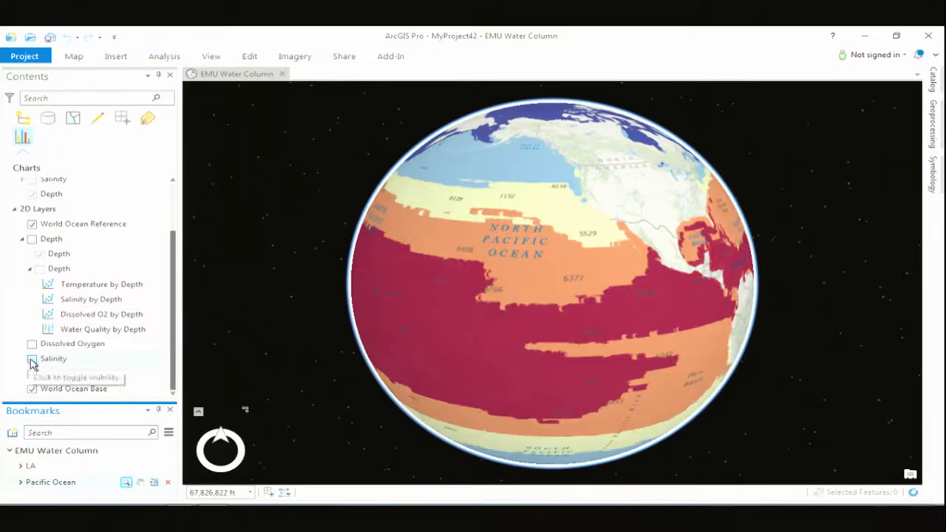
left_click(32, 359)
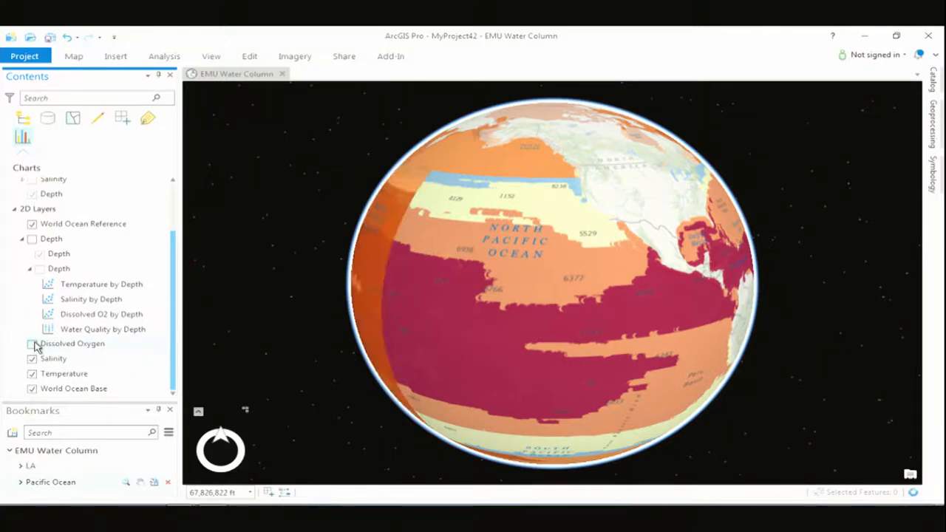
left_click(33, 359)
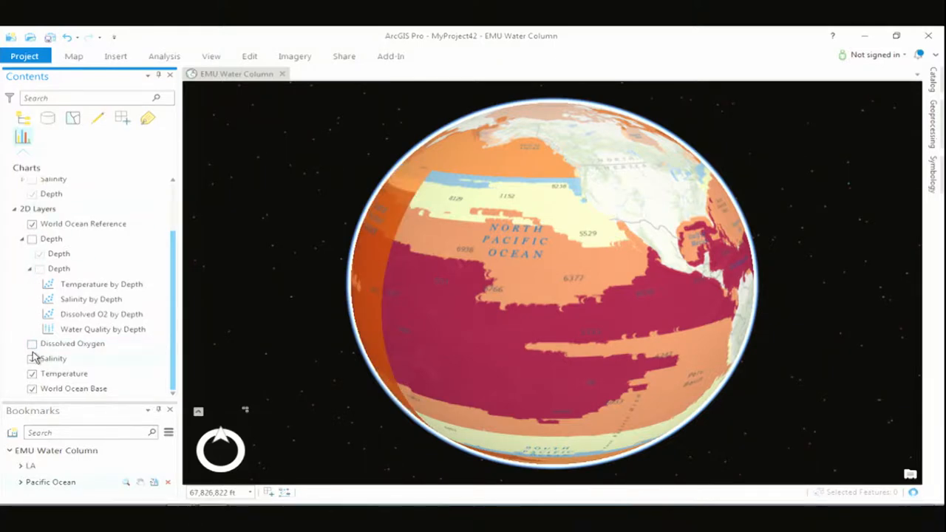
left_click(32, 359)
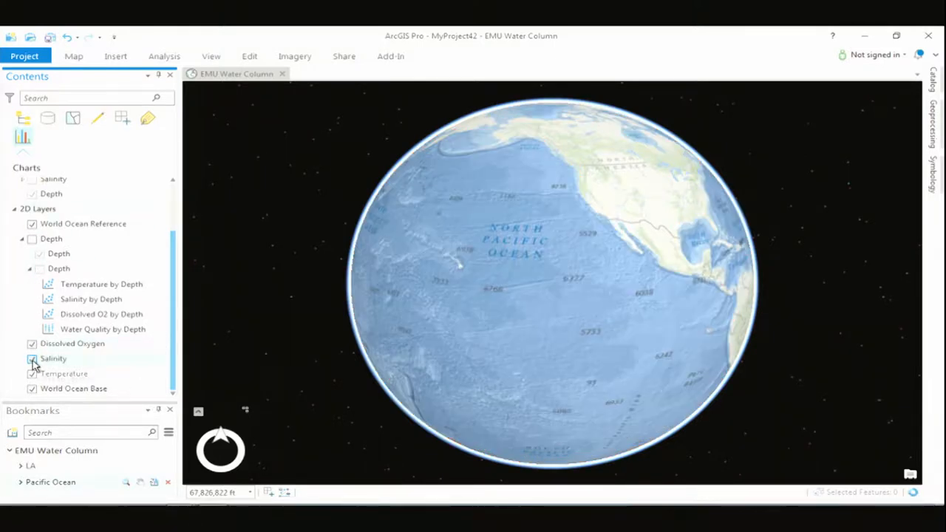
left_click(33, 359)
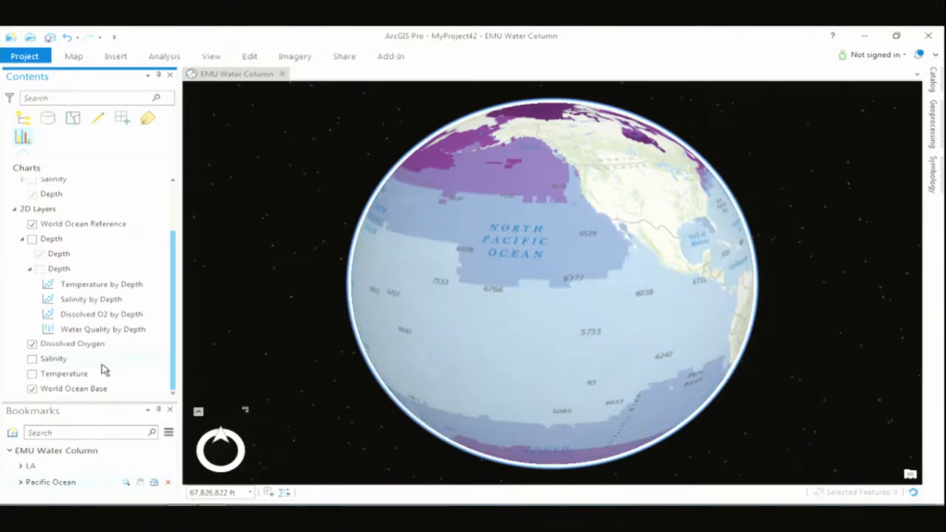
mouse_move(236, 327)
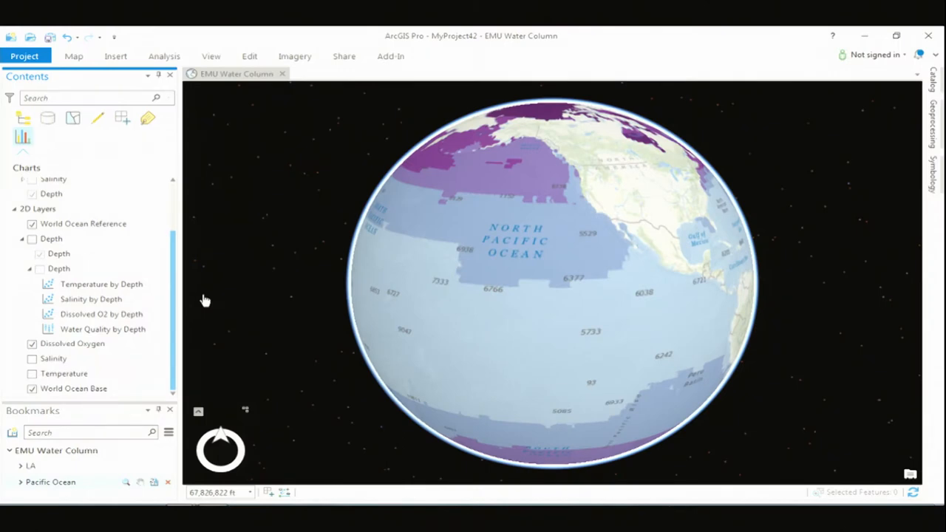
mouse_move(217, 296)
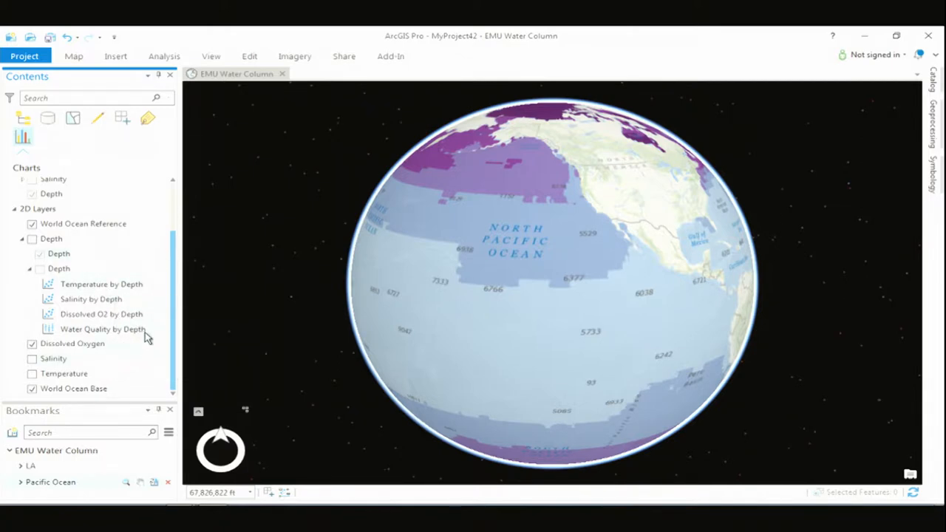
Step: Open the Water Quality by Depth box-plot chart from the Depth layer's charts
double_click(100, 328)
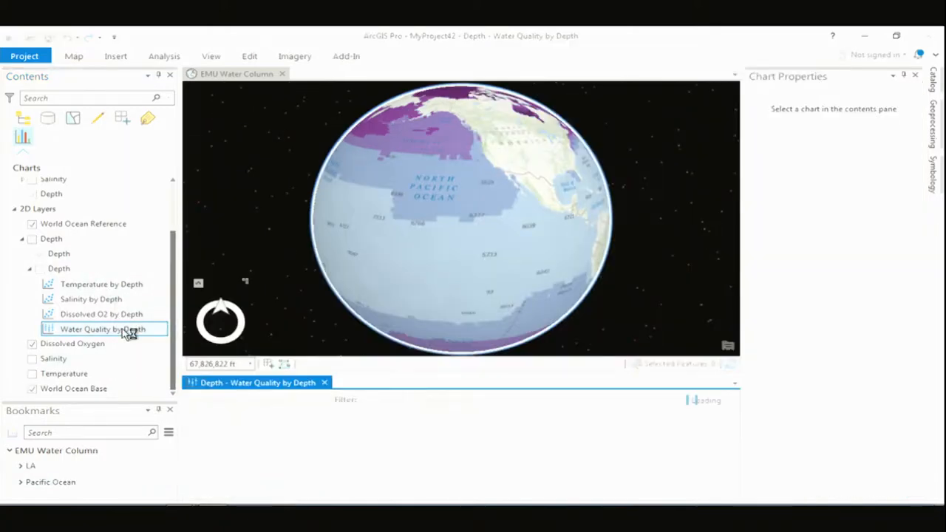
left_click(103, 328)
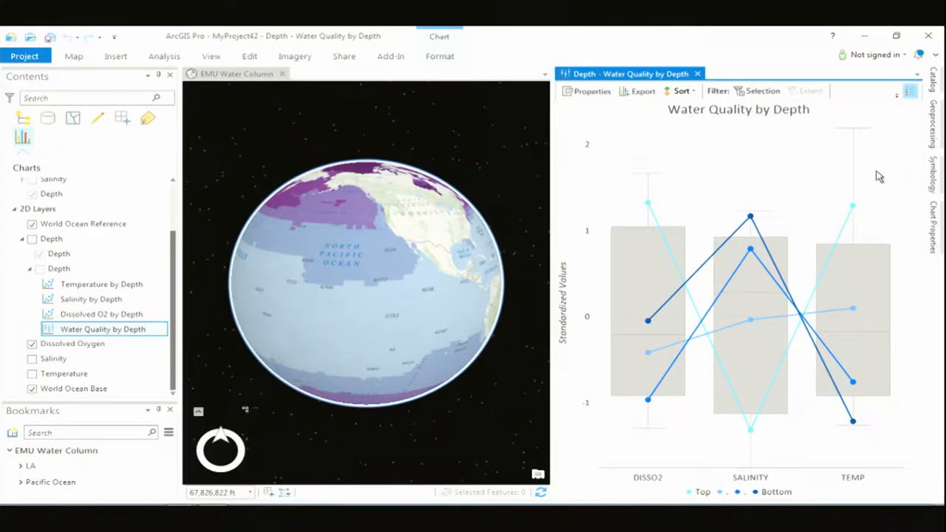
mouse_move(747, 146)
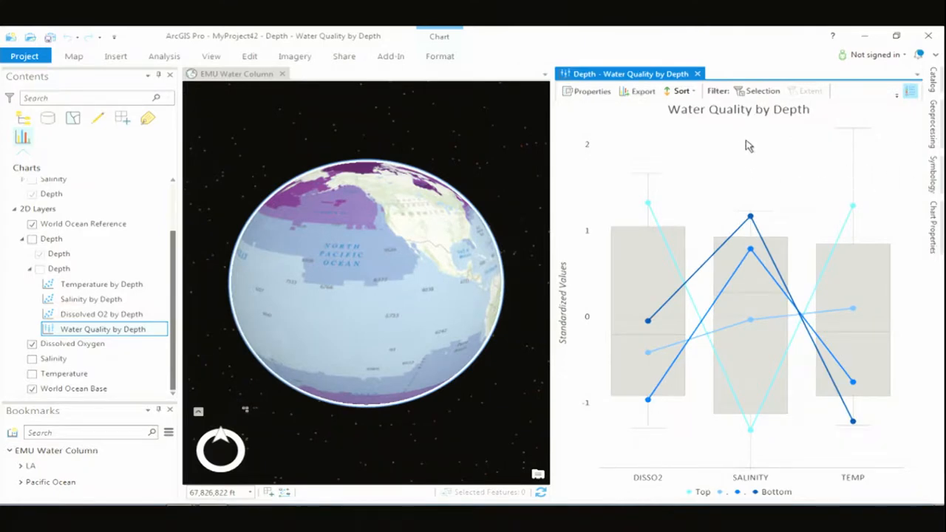
mouse_move(768, 151)
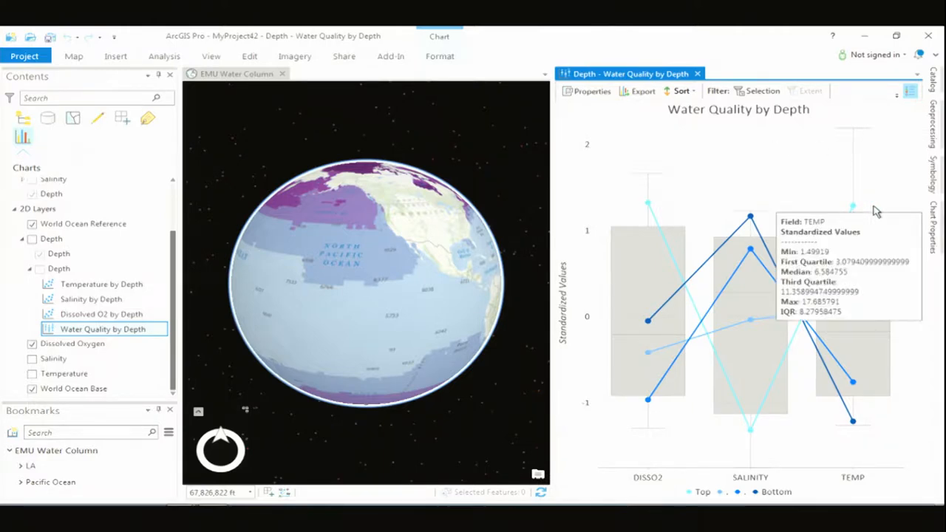
mouse_move(887, 440)
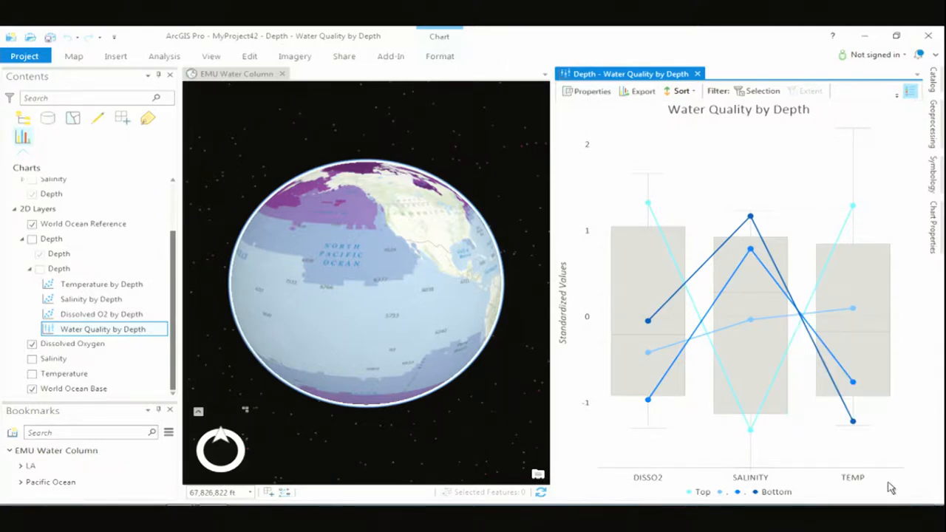
mouse_move(902, 201)
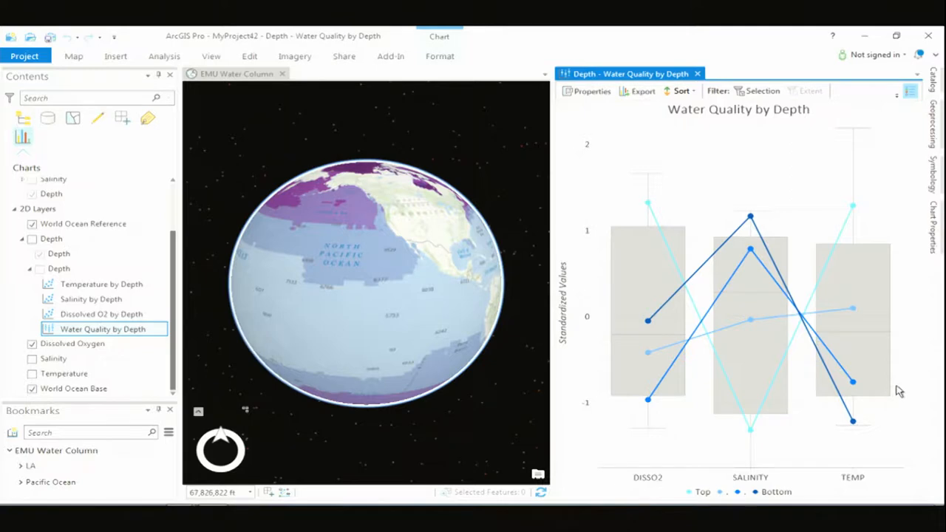
mouse_move(890, 444)
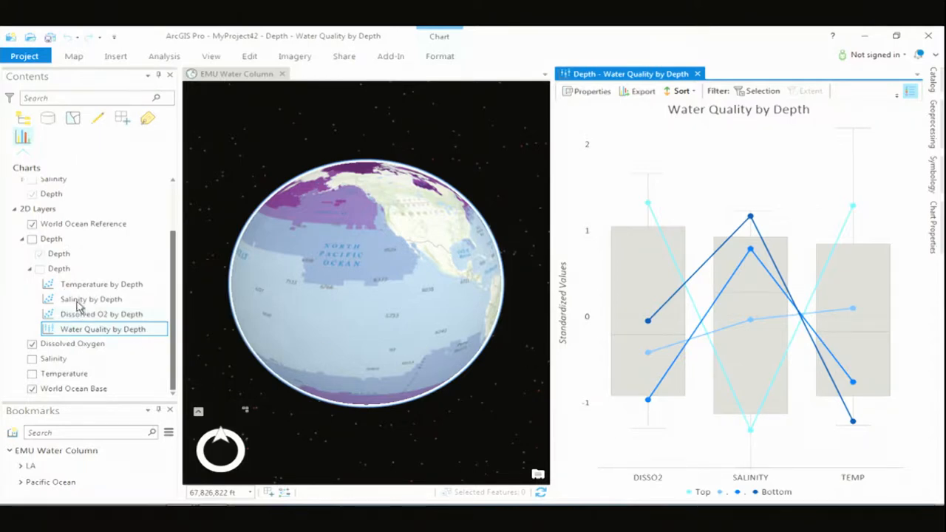
mouse_move(90, 313)
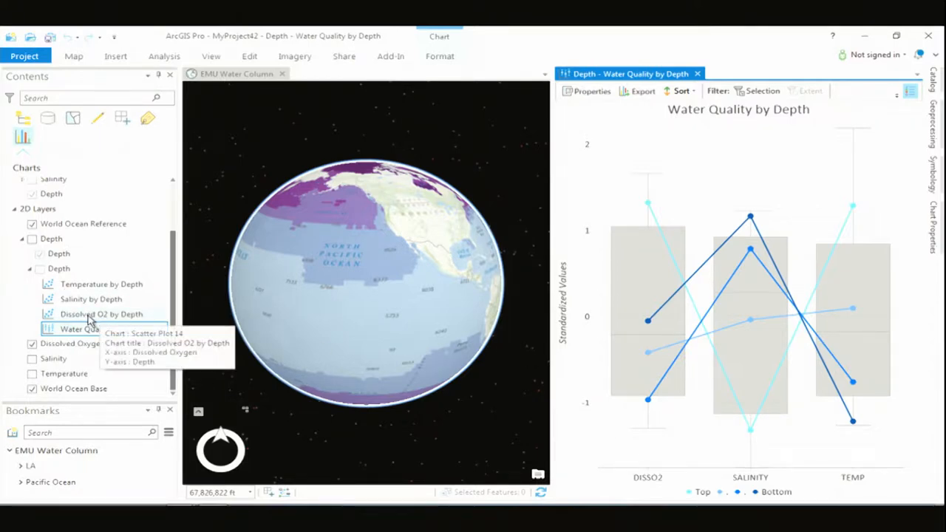
Step: Open the Dissolved O2 by Depth and Temperature by Depth scatter charts beside the globe
double_click(100, 314)
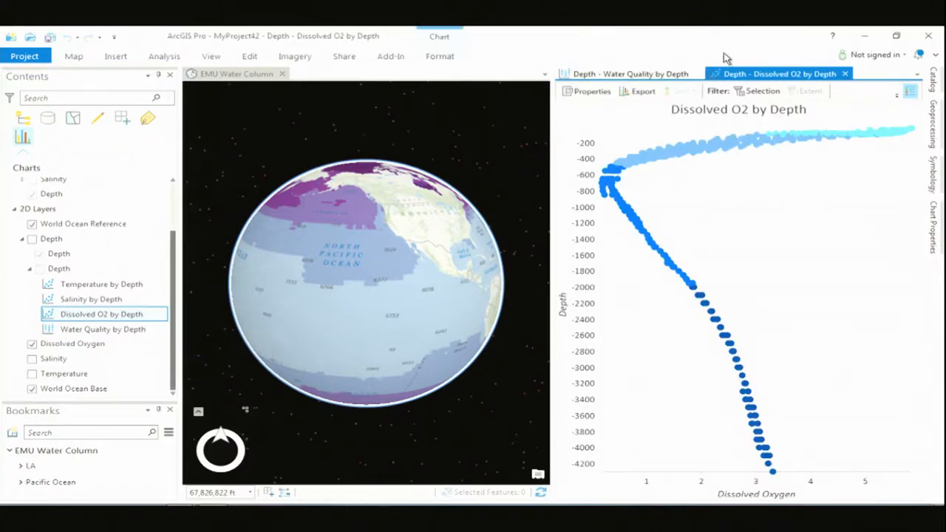
mouse_move(806, 220)
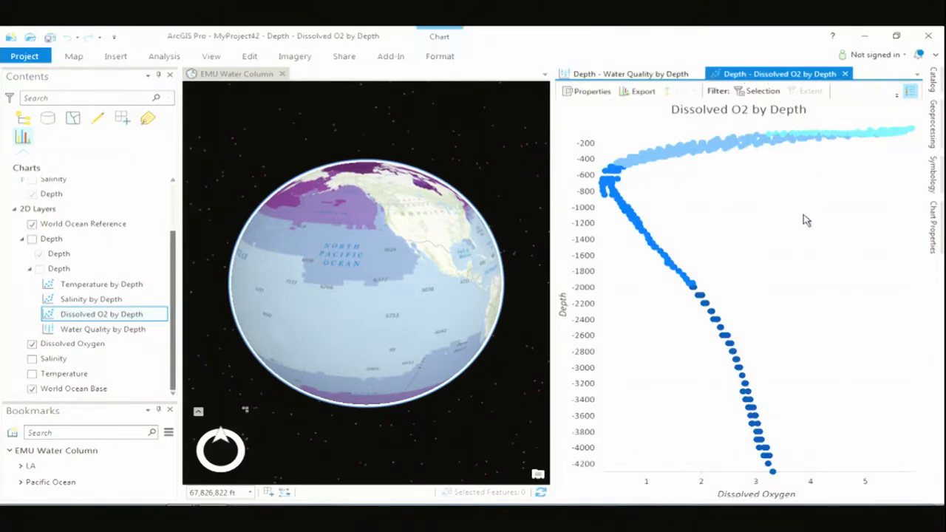
mouse_move(809, 90)
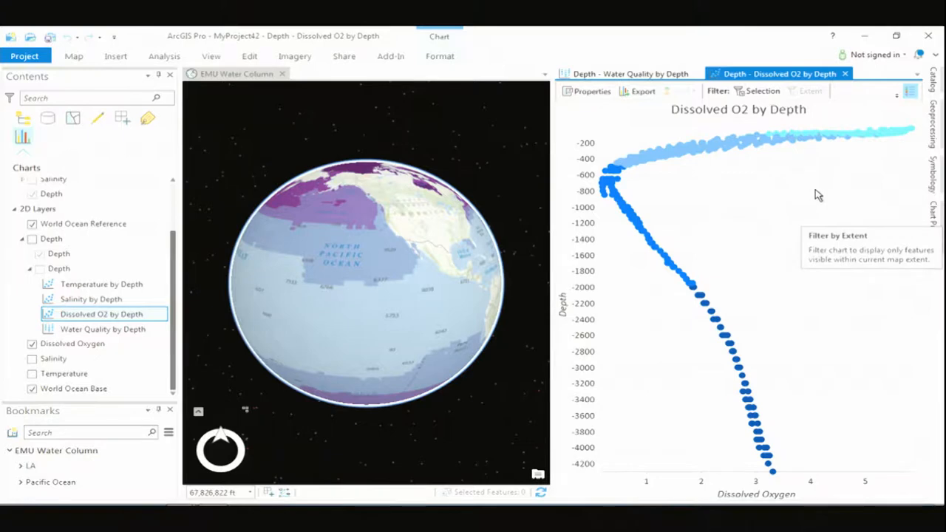
mouse_move(641, 206)
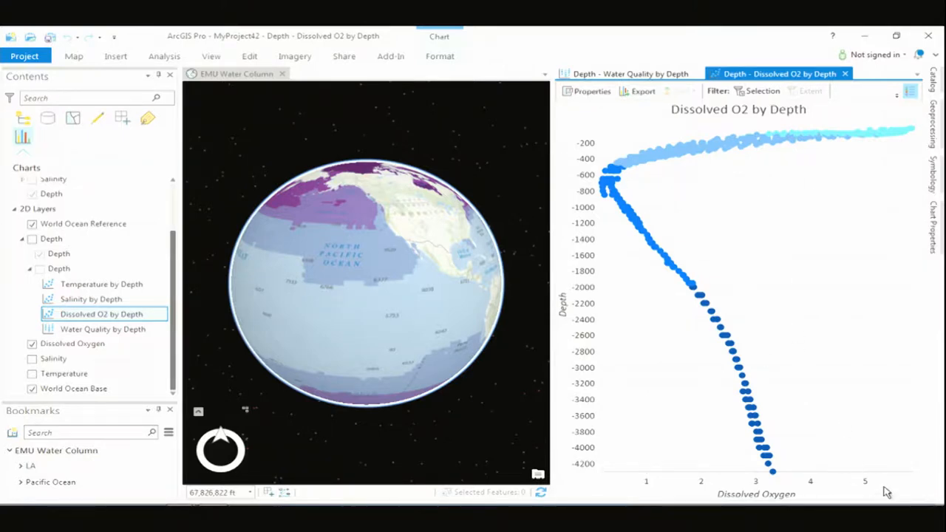
mouse_move(896, 136)
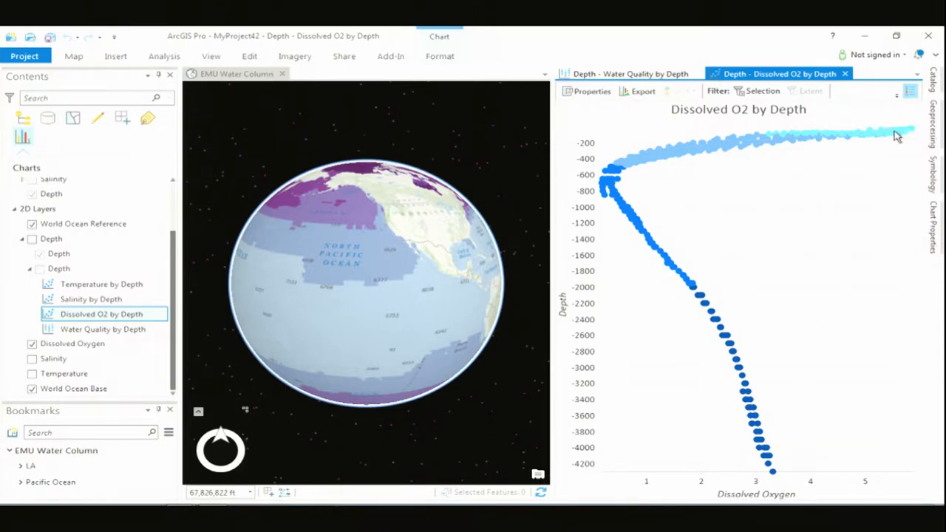
mouse_move(857, 157)
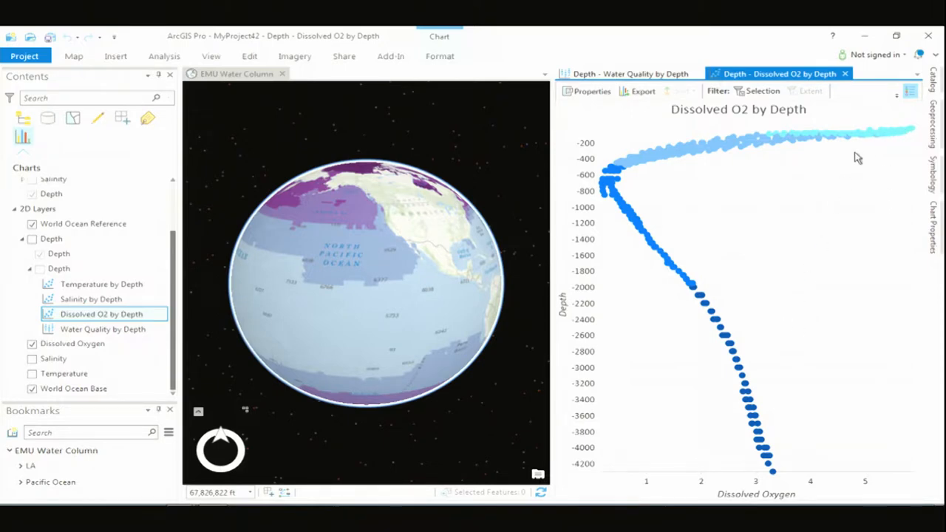
mouse_move(644, 165)
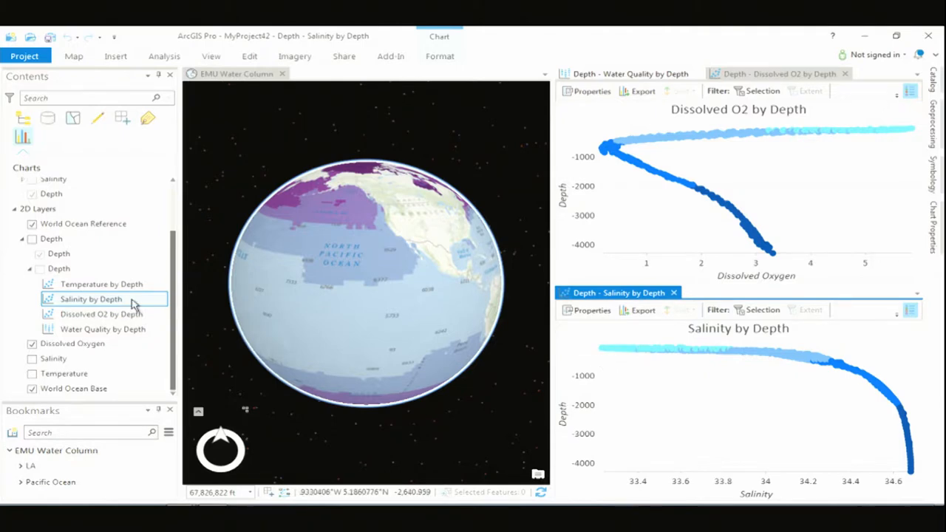
left_click(101, 283)
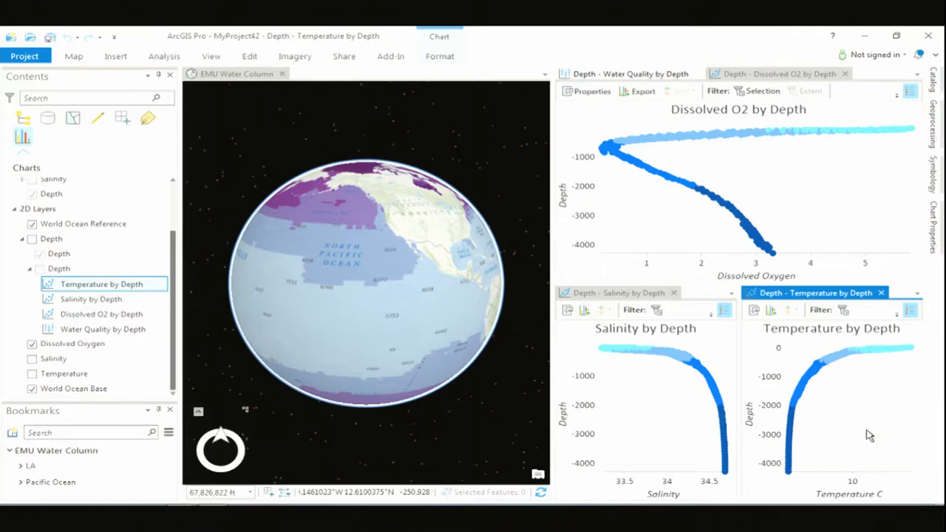
mouse_move(875, 452)
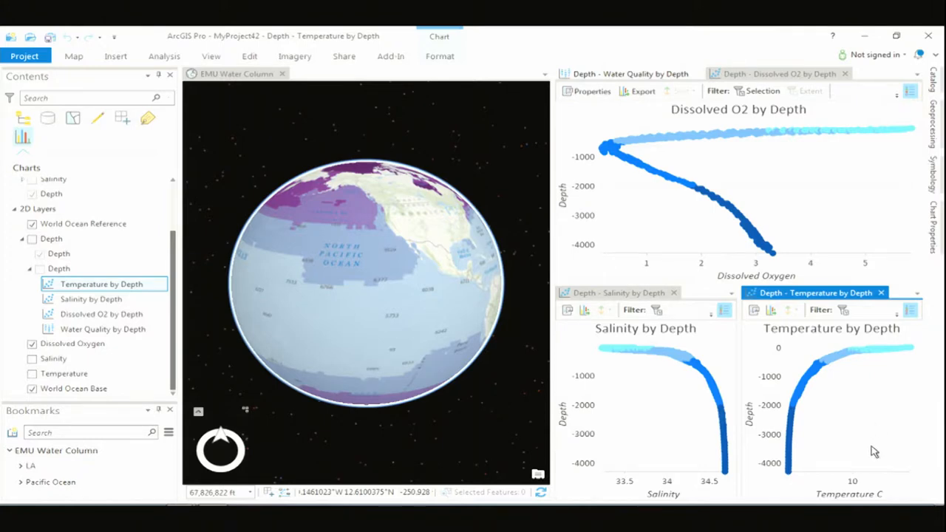
mouse_move(875, 449)
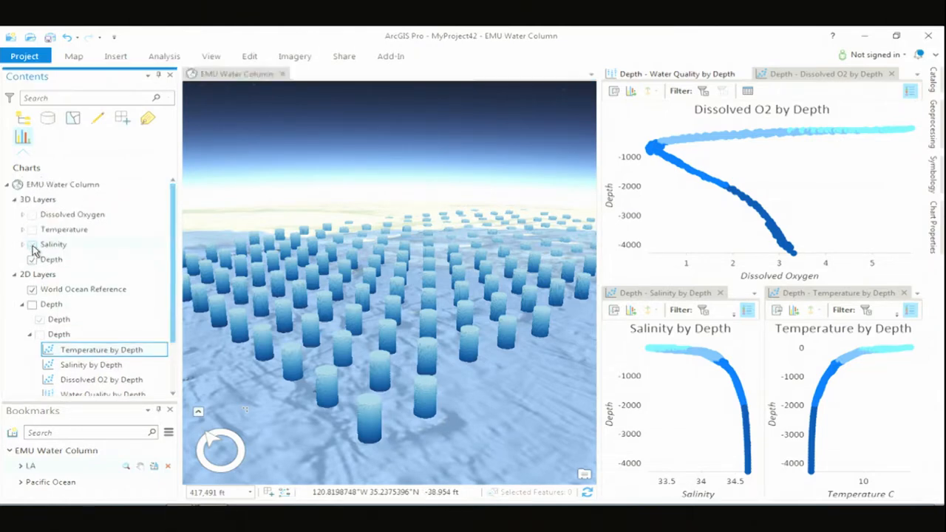
Step: Colour the 3D water columns by the Salinity layer
left_click(32, 244)
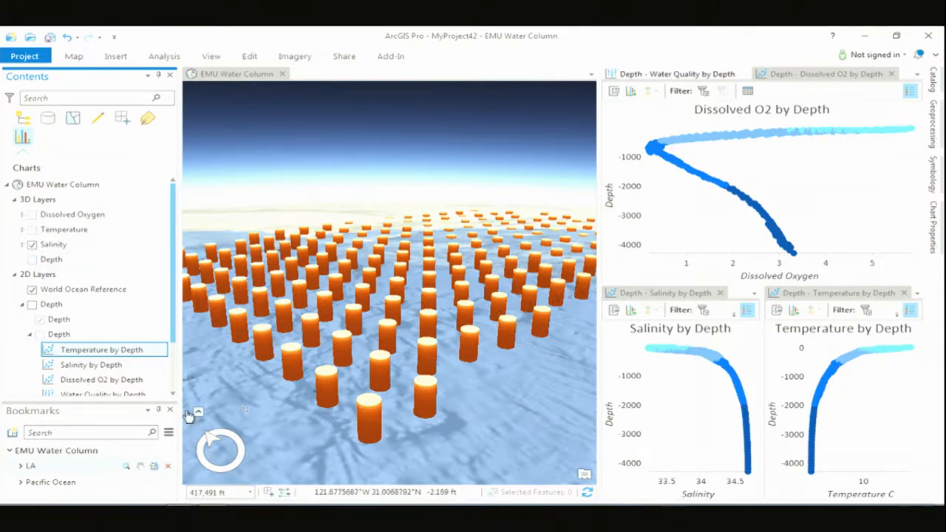
Step: Open the 3D Salinity by Depth chart, then swap the scene to Temperature columns and list its charts
left_click(23, 245)
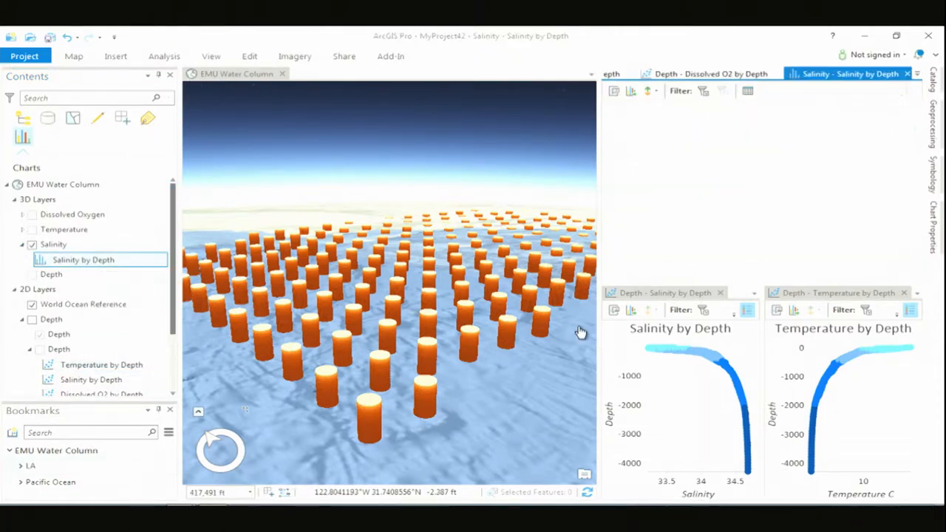
left_click(842, 74)
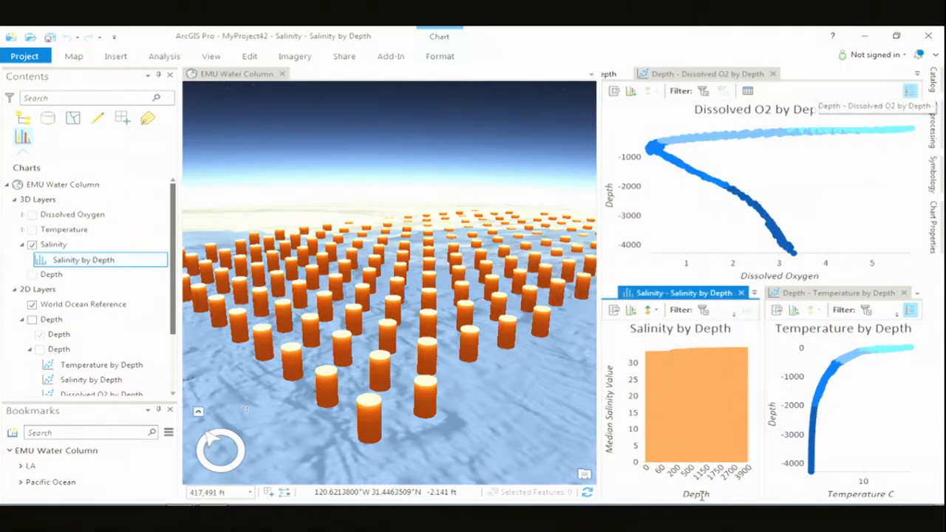
mouse_move(649, 359)
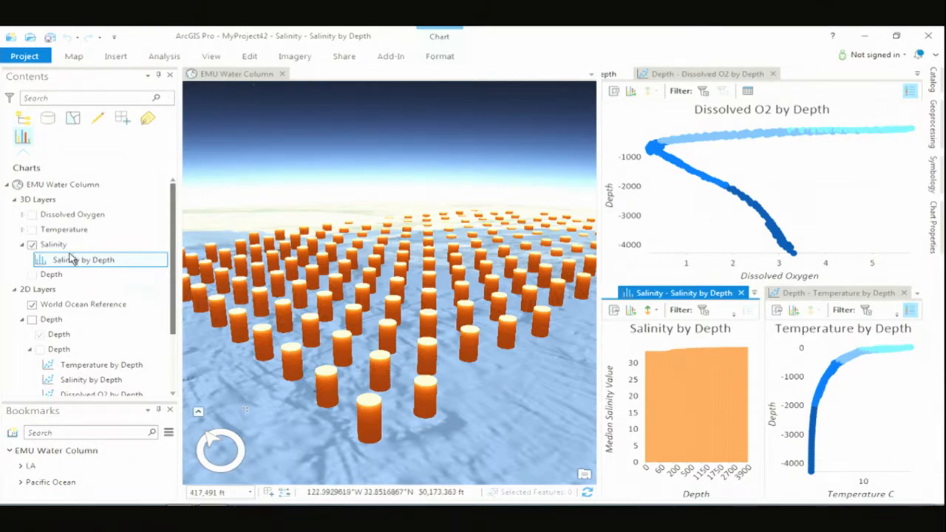
left_click(32, 244)
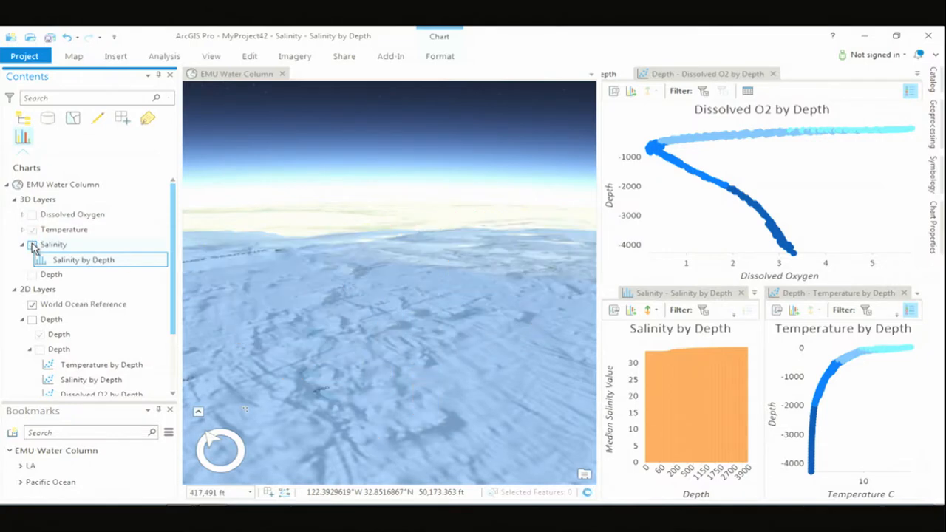
left_click(31, 245)
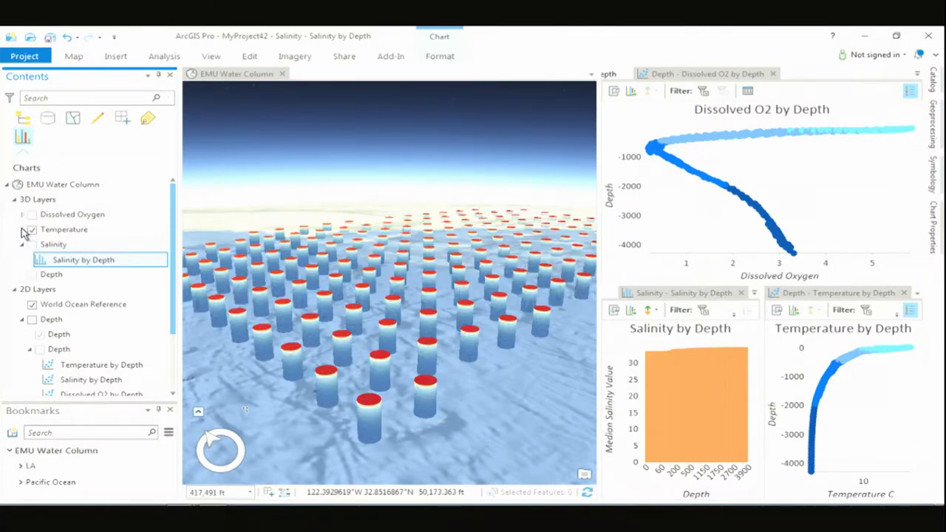
left_click(24, 229)
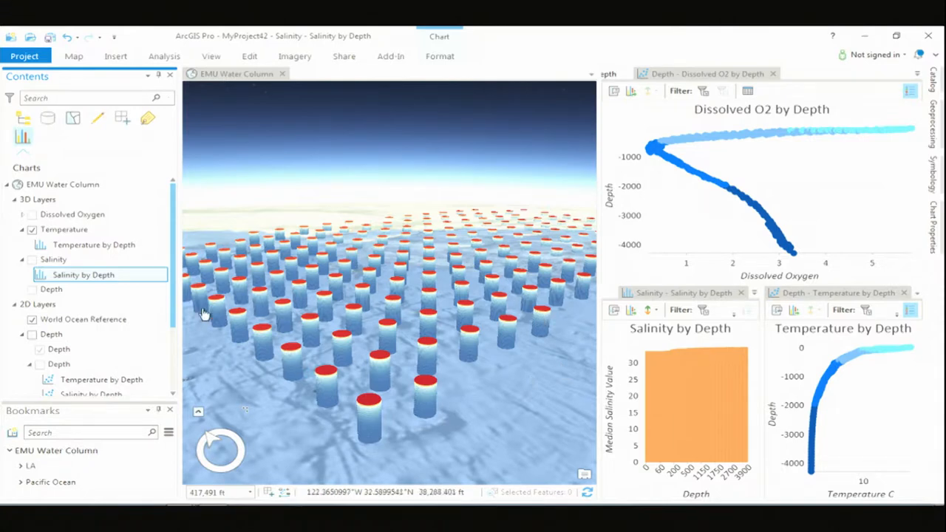
mouse_move(85, 249)
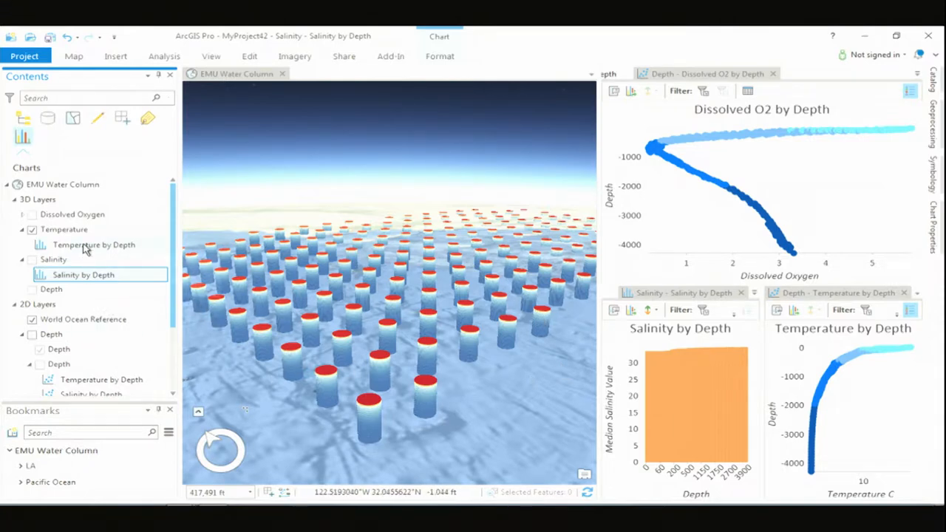
Step: Open the 3D Temperature layer's median Temperature by Depth chart
left_click(94, 246)
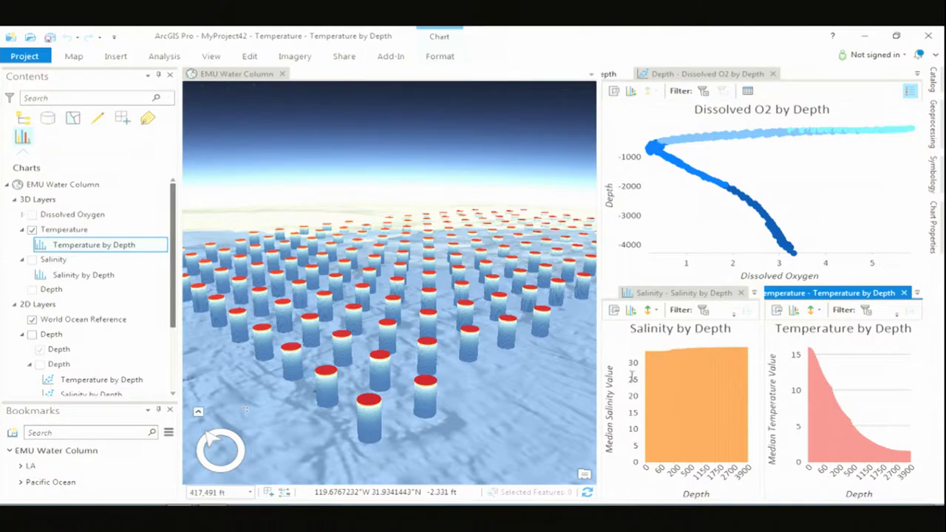
mouse_move(845, 388)
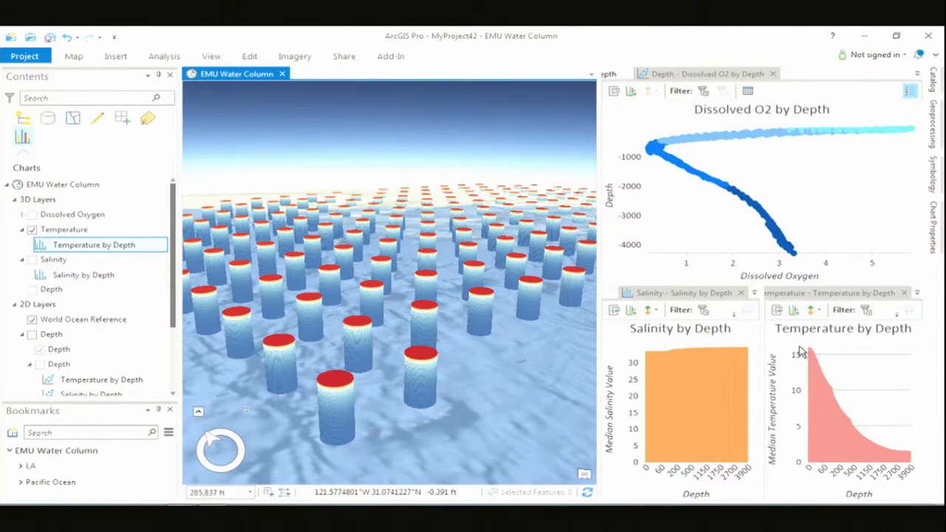
mouse_move(841, 398)
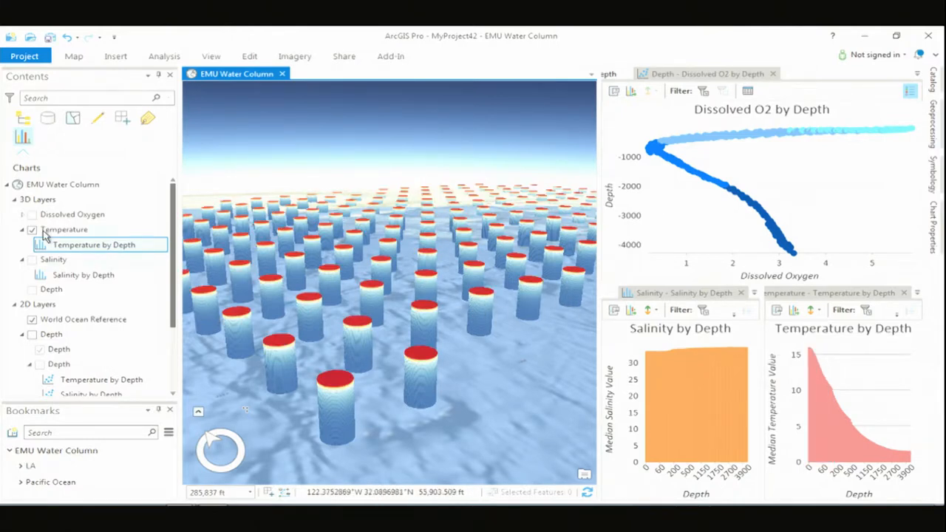
Step: Swap Temperature for Dissolved Oxygen columns and open the Dissolved O2 by Depth chart
left_click(33, 229)
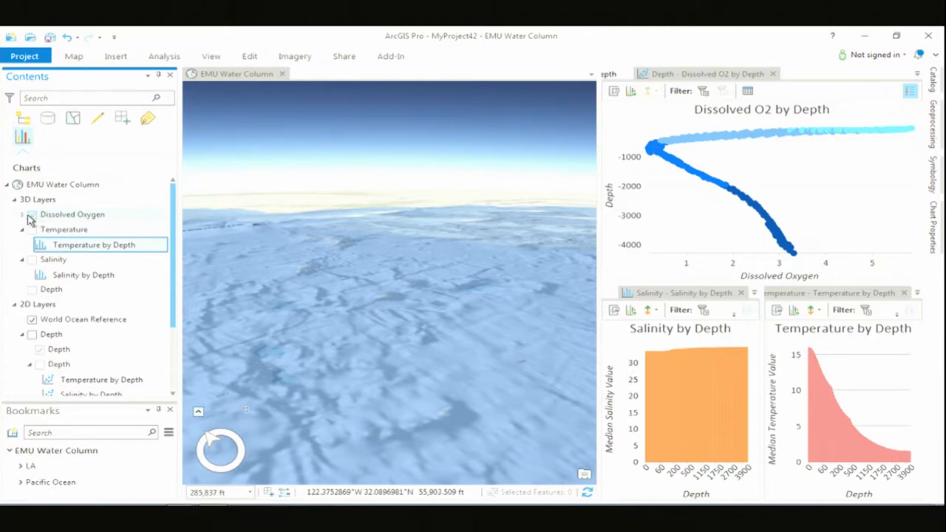
left_click(33, 214)
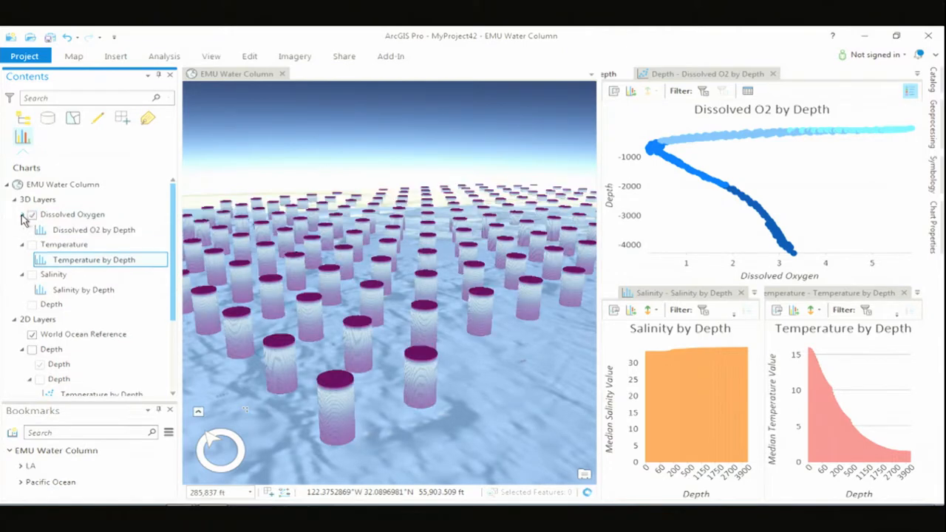
left_click(95, 229)
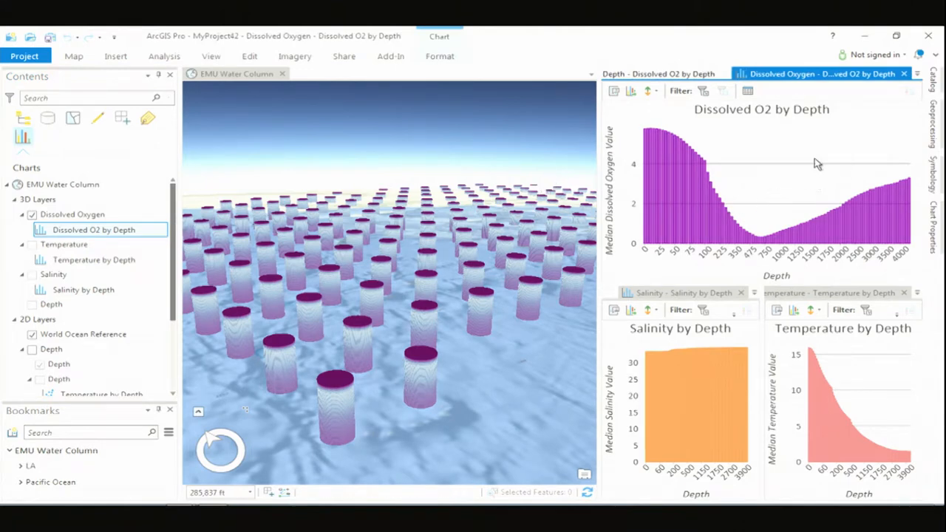
mouse_move(672, 140)
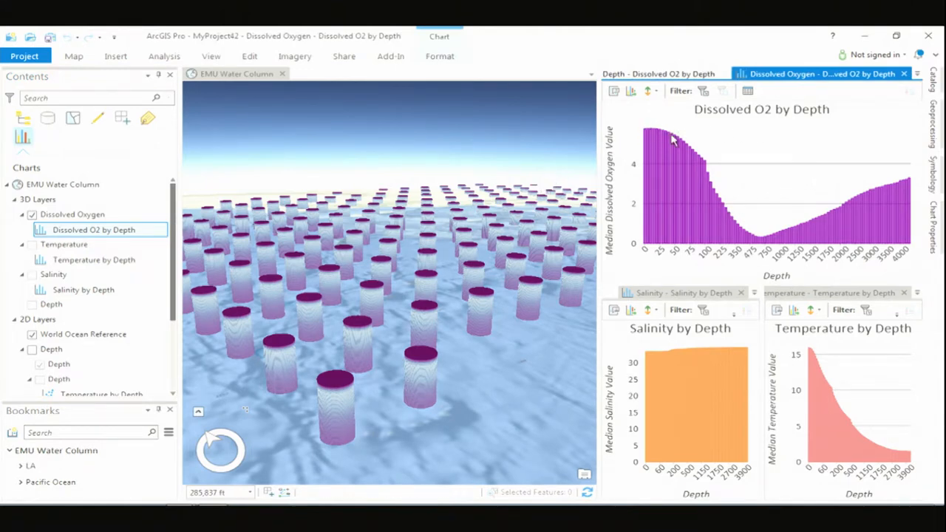
mouse_move(689, 170)
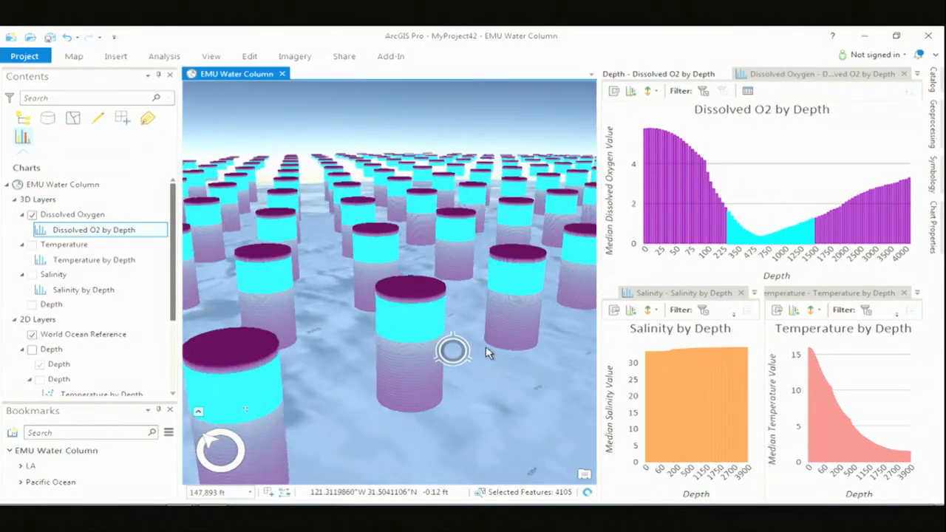
left_click_drag(455, 352, 488, 378)
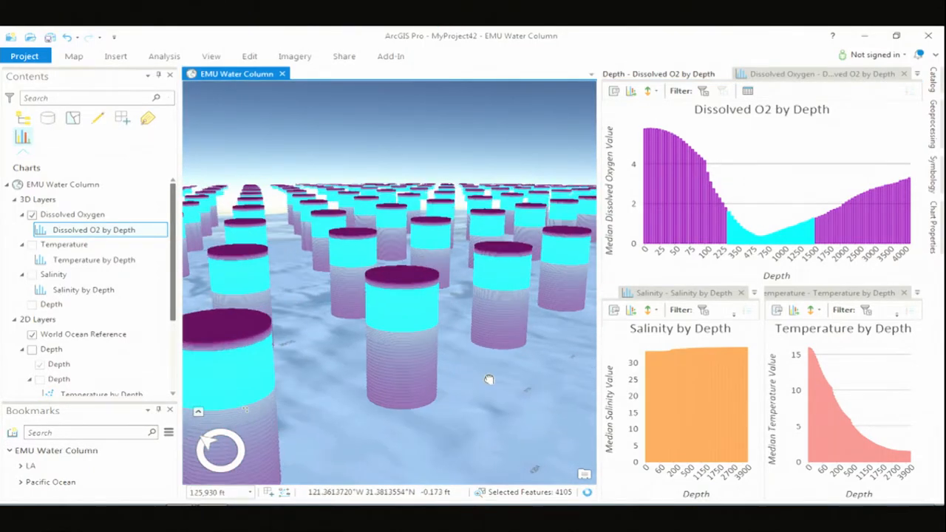
scroll("down", 3)
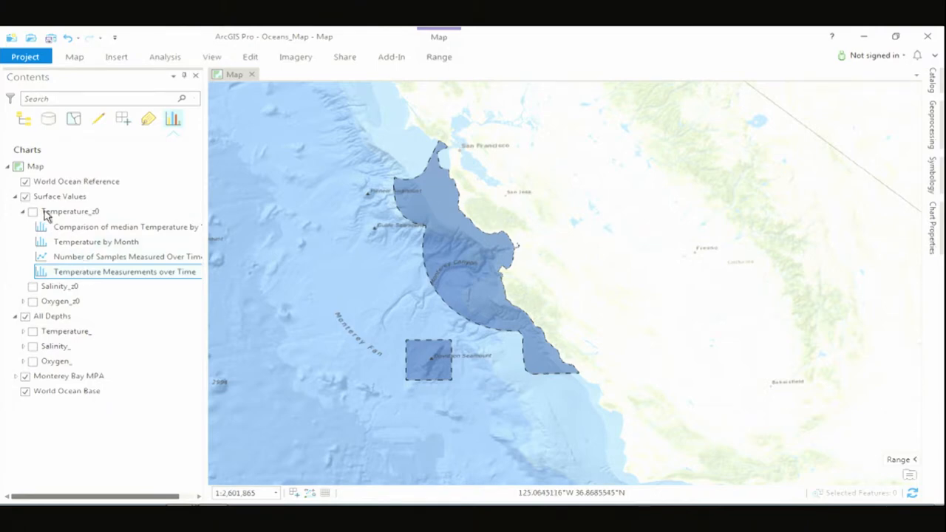
Step: Show the Temperature_z0 surface sample points on the Monterey Bay map
left_click(32, 211)
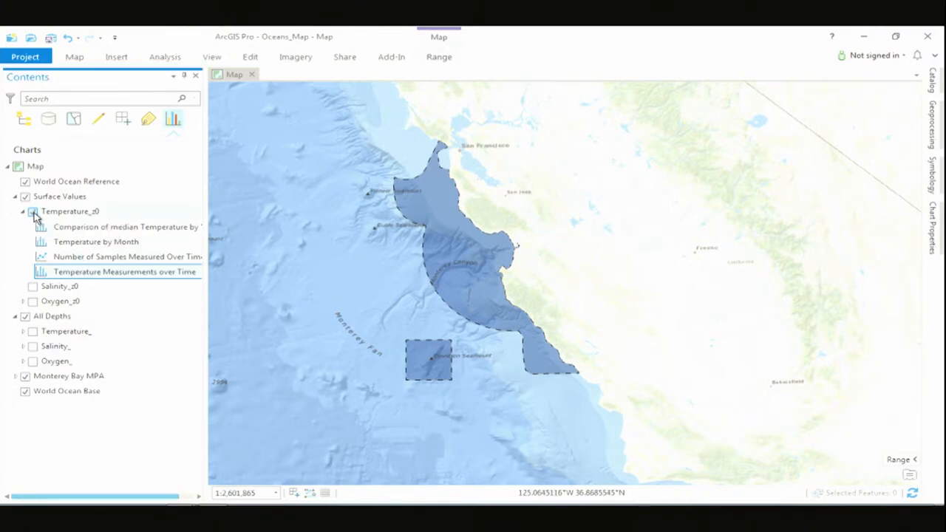
left_click(33, 211)
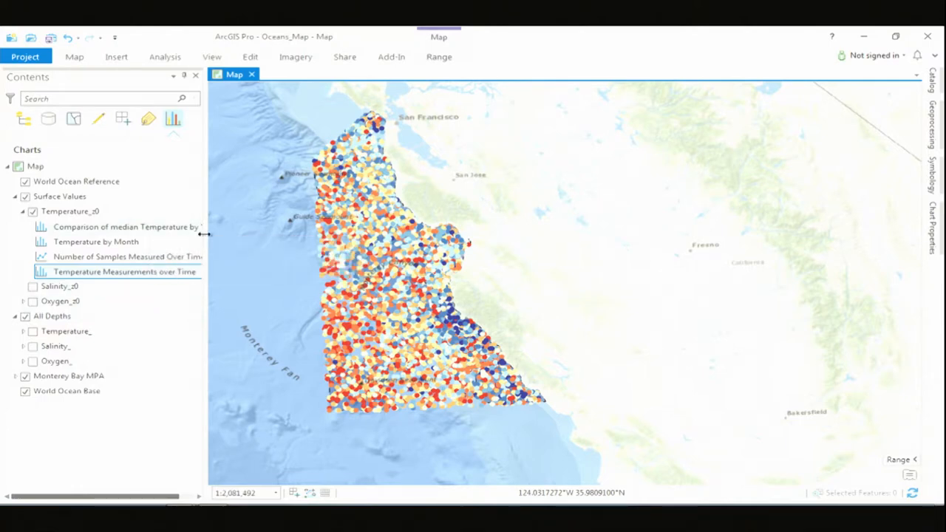
Step: Open the median Temperature by Year chart and close Temperature Measurements over Time
double_click(125, 228)
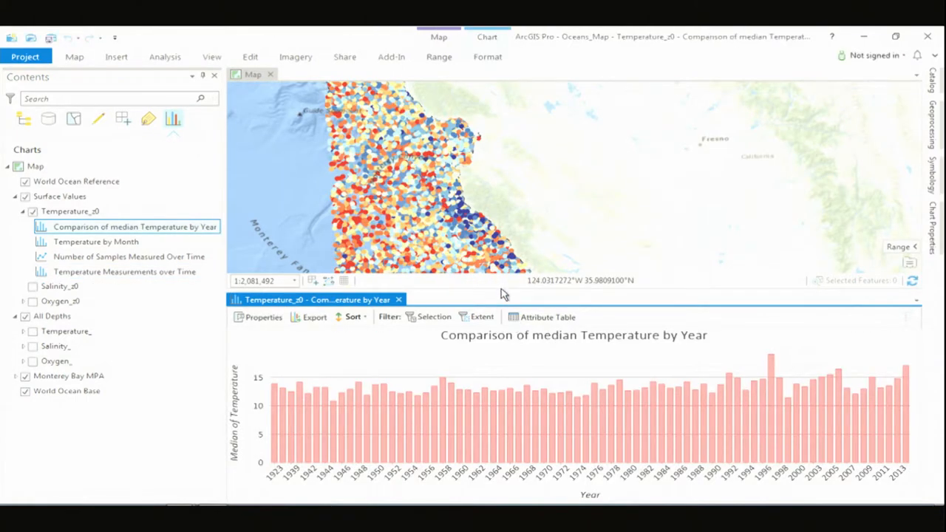
mouse_move(673, 360)
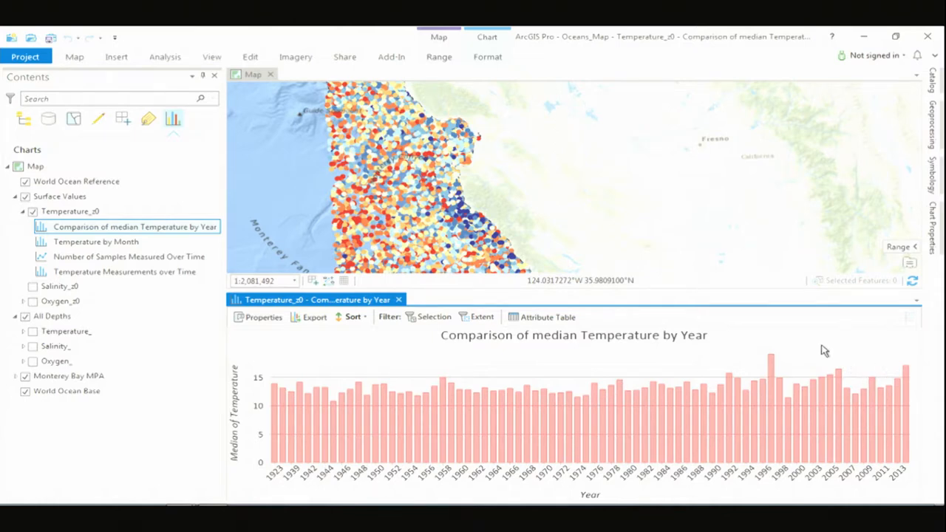
mouse_move(650, 230)
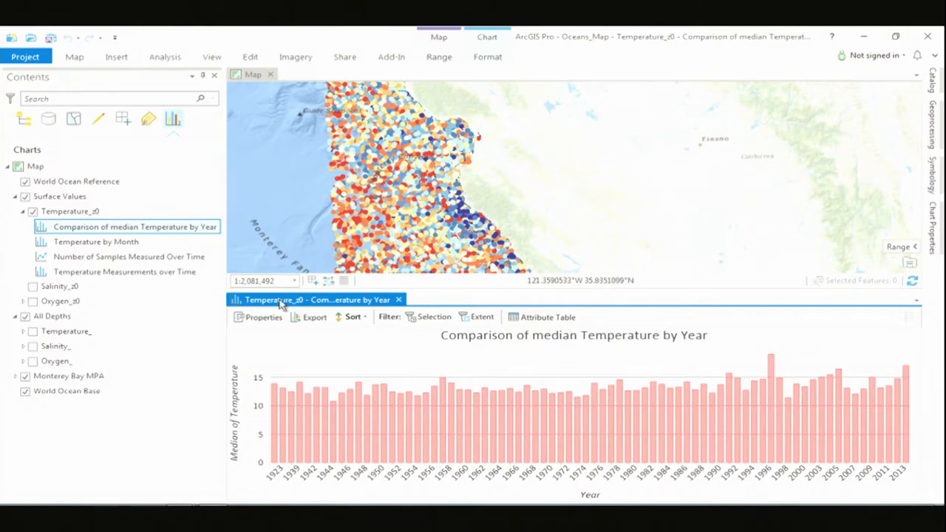
mouse_move(144, 274)
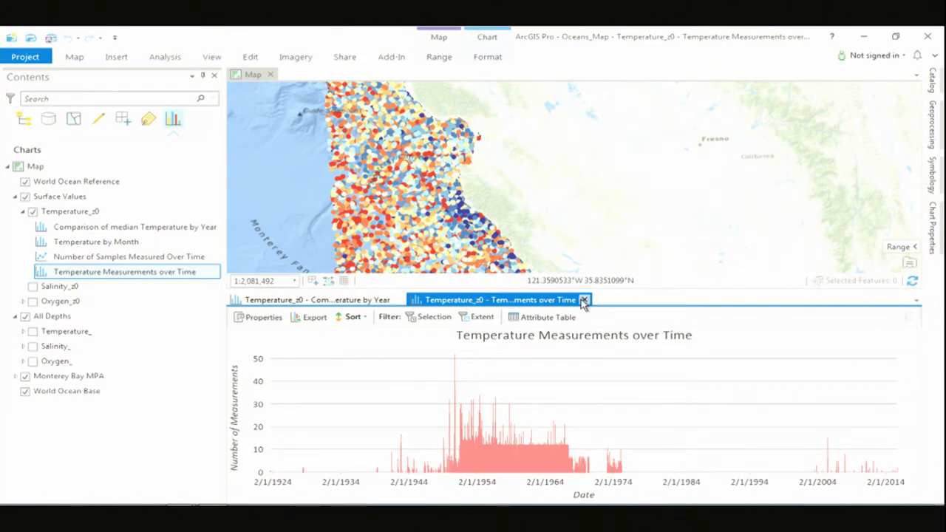
left_click(585, 299)
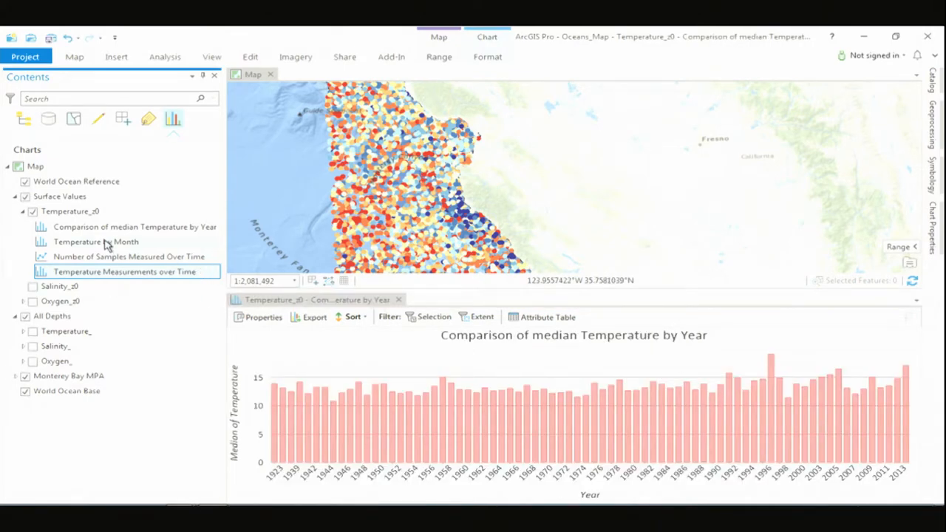
Step: Open the Temperature by Month chart and select the month 9 bar to filter the samples
double_click(96, 242)
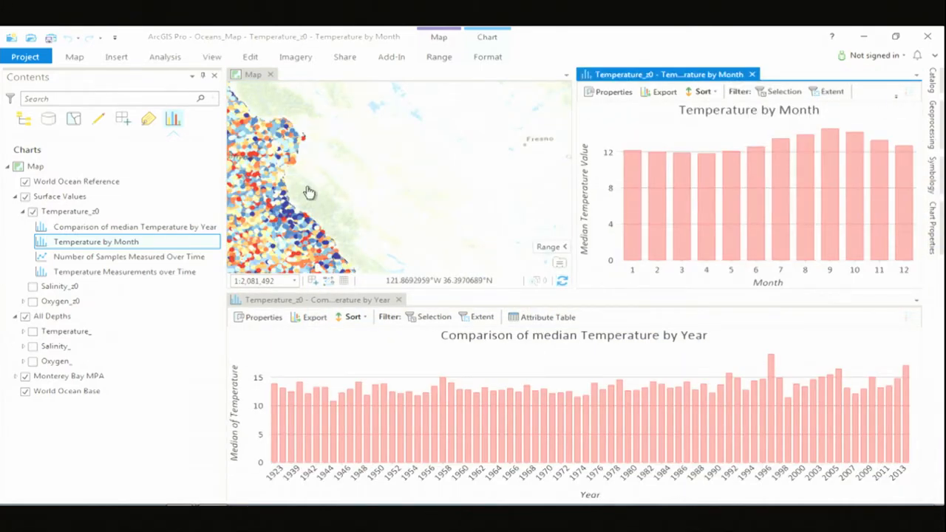
scroll("down", 3)
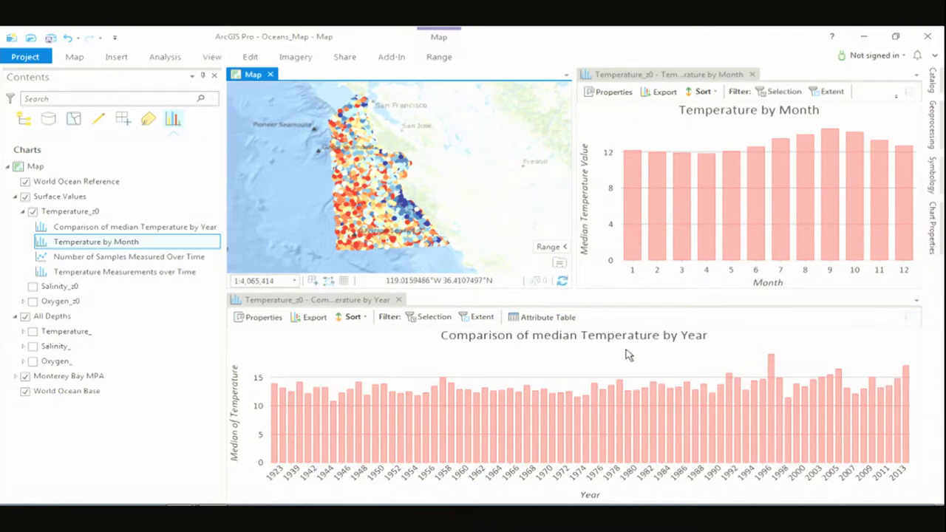
mouse_move(674, 360)
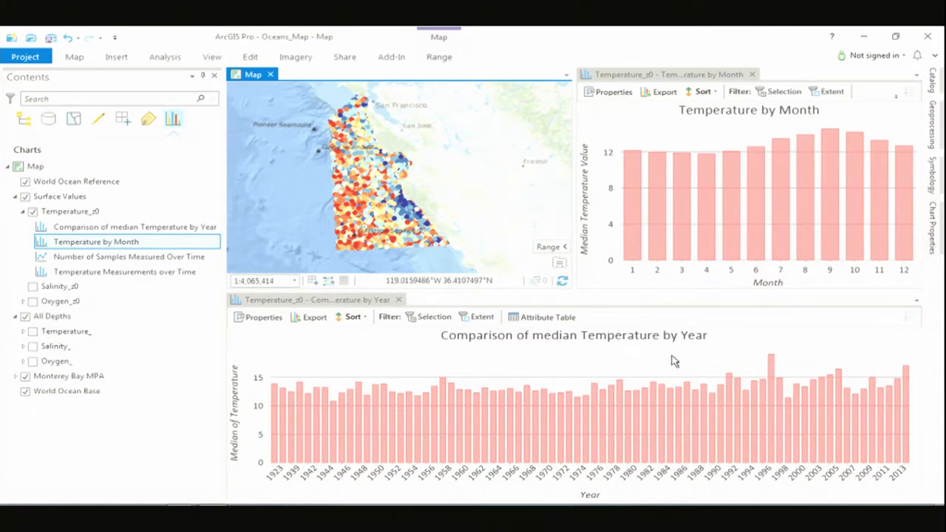
mouse_move(786, 328)
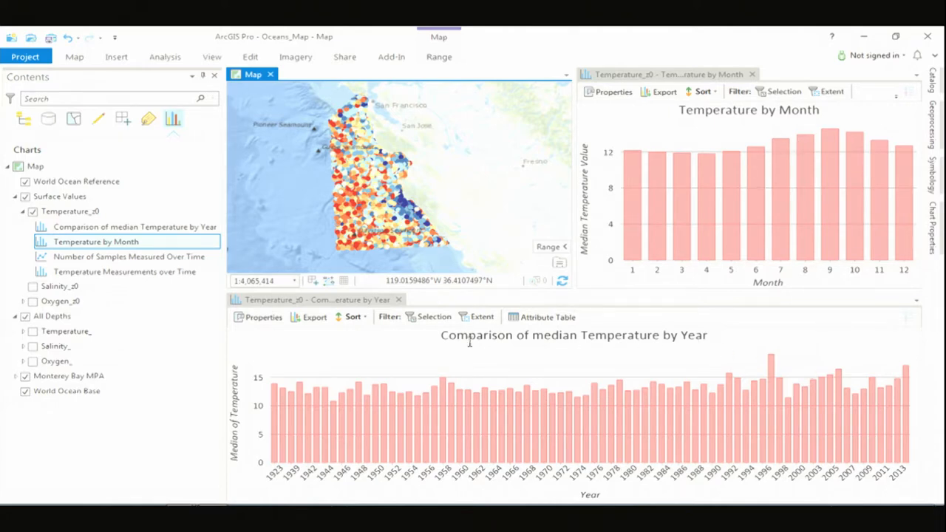
mouse_move(435, 316)
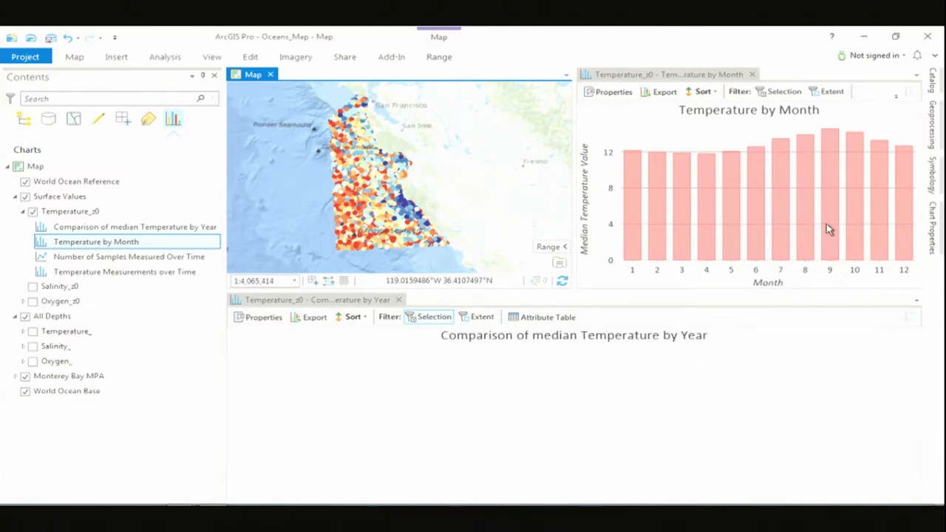
mouse_move(761, 164)
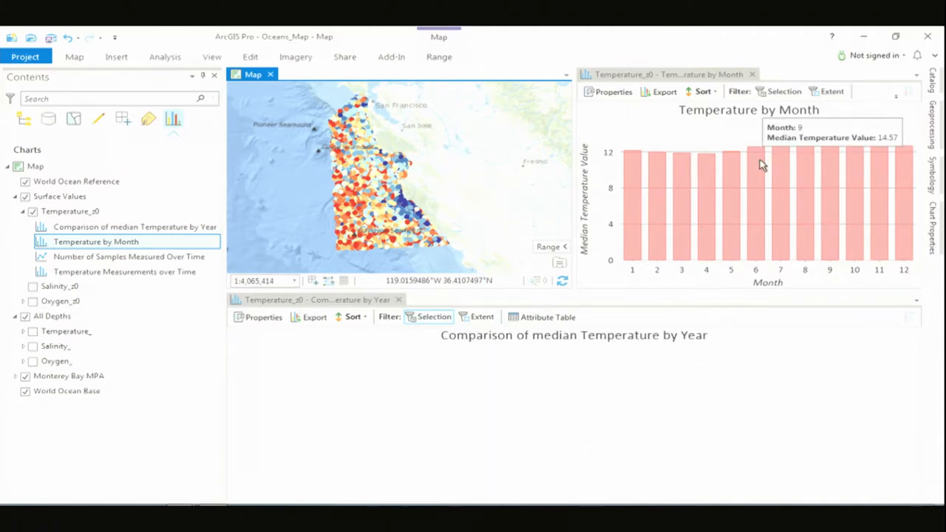
left_click(755, 207)
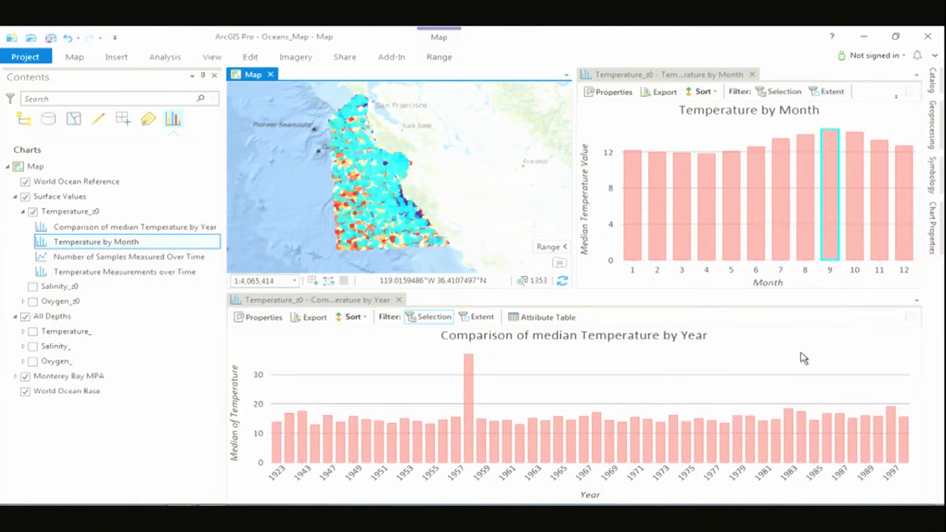
mouse_move(820, 361)
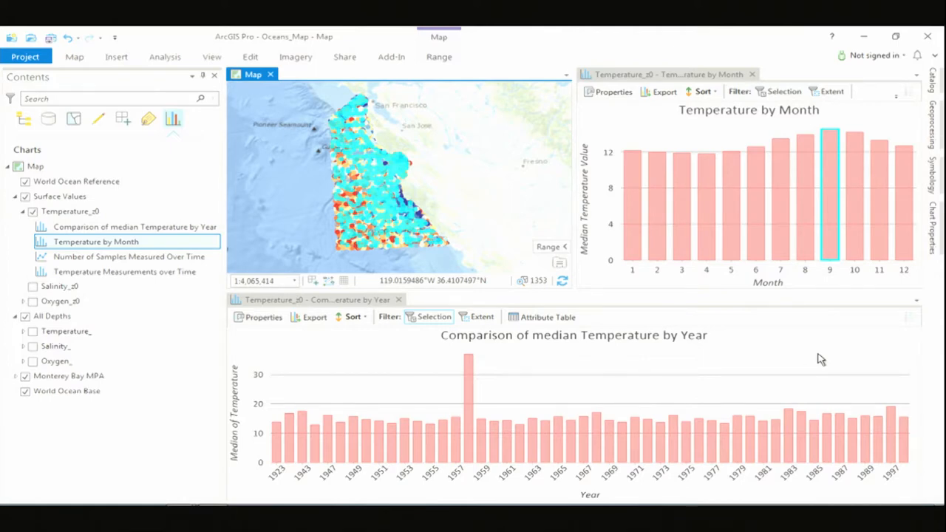
mouse_move(835, 232)
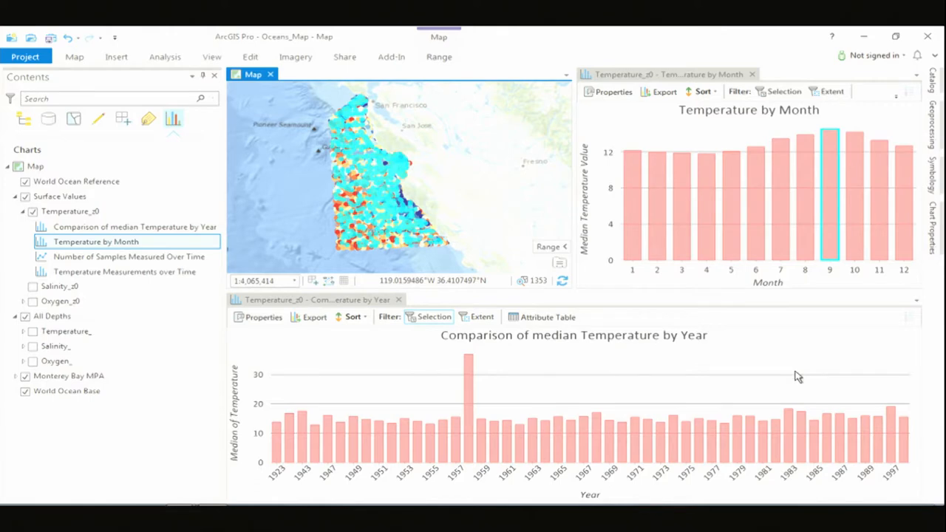
mouse_move(469, 385)
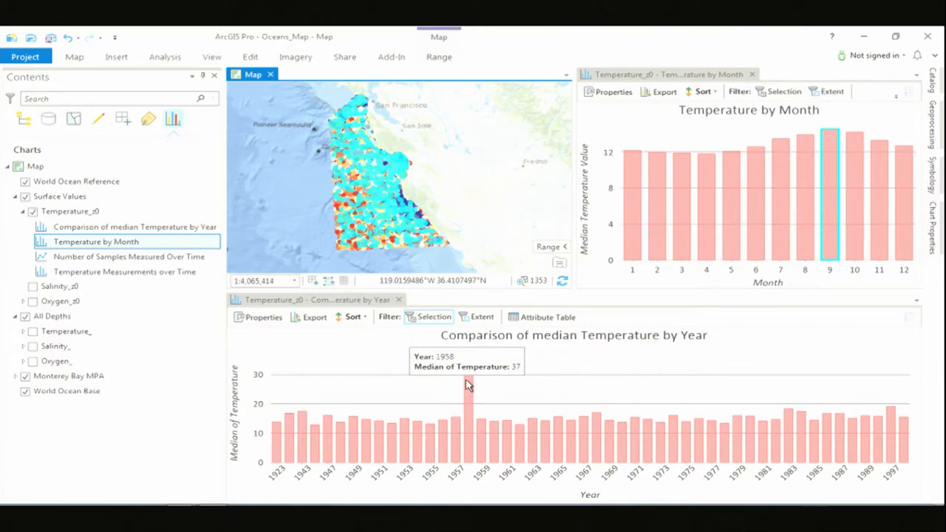
mouse_move(470, 384)
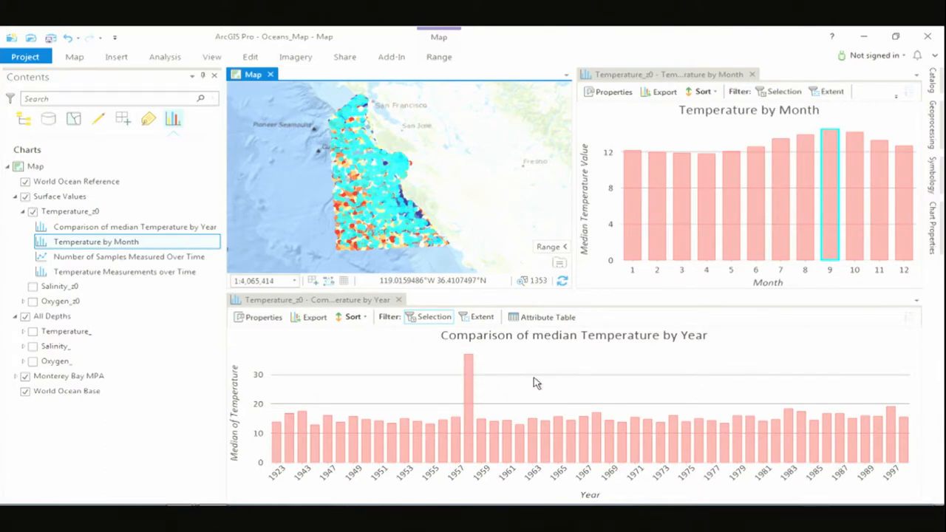
Step: Create a histogram chart from the temperature layer in Contents
left_click(70, 211)
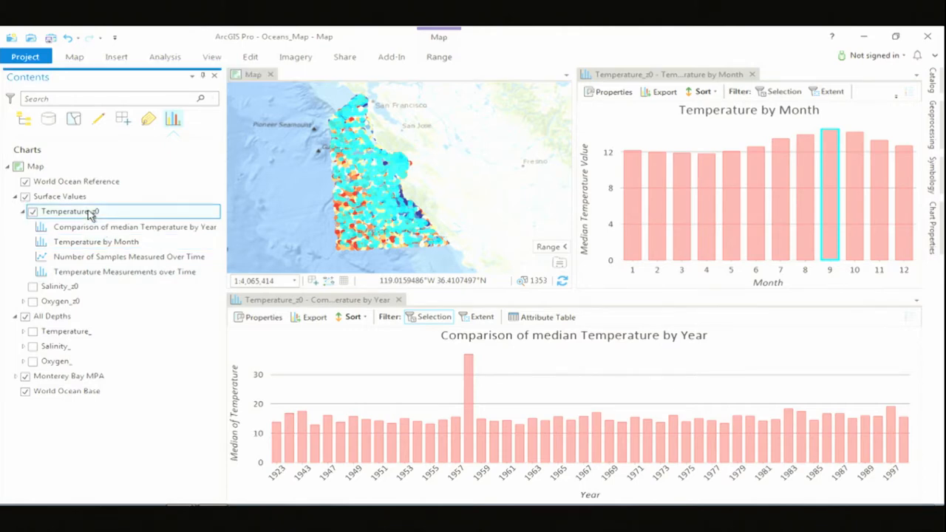
right_click(66, 211)
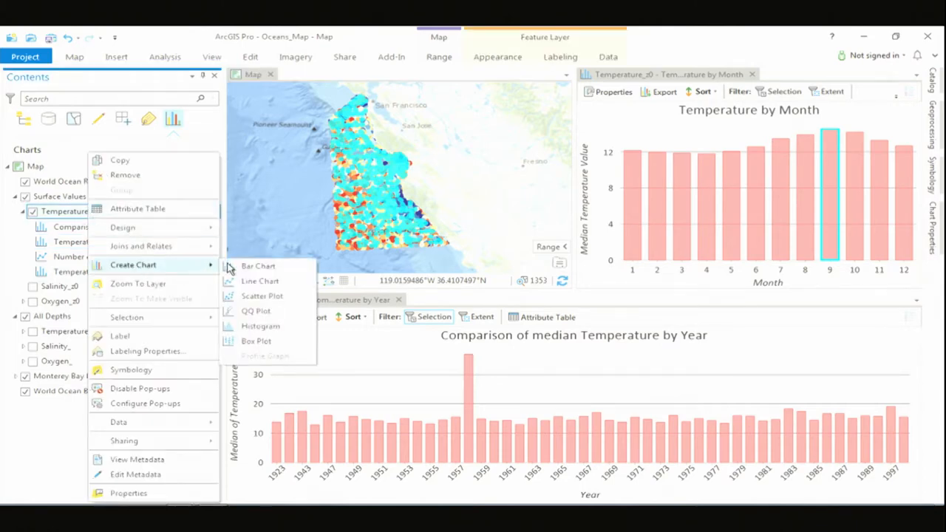
left_click(260, 326)
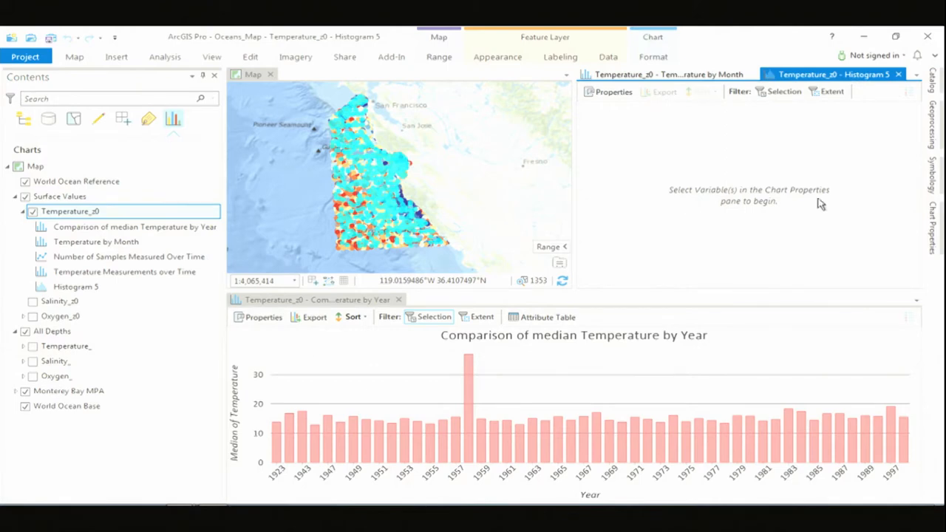
Step: Set the histogram's Number variable to the Temperature_C field
left_click(934, 222)
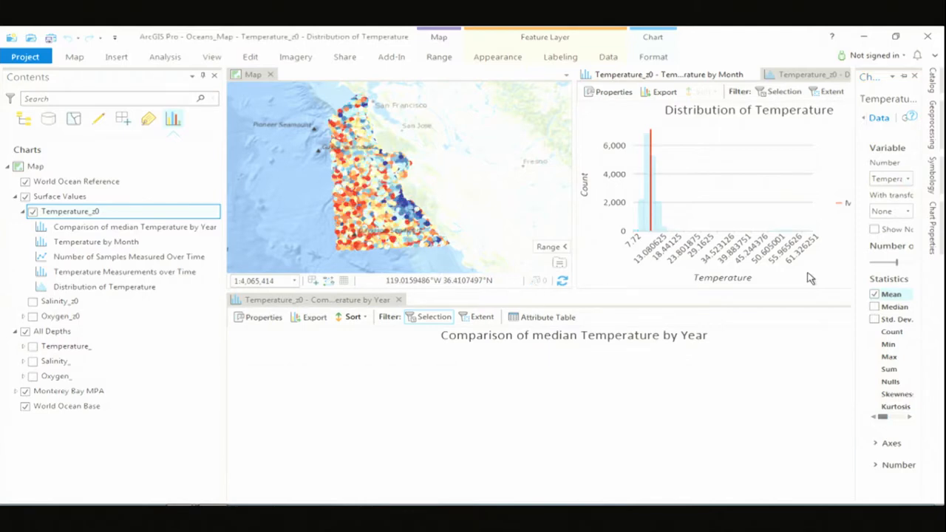
left_click(890, 292)
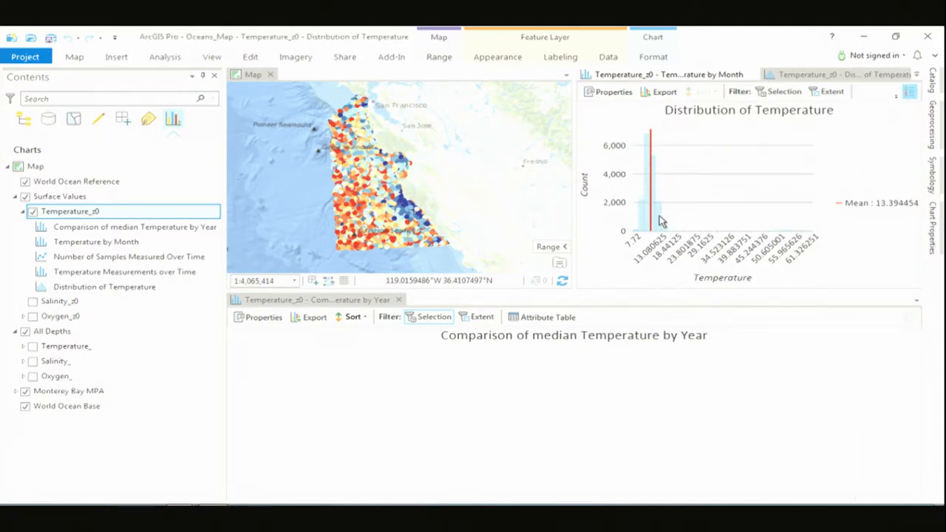
mouse_move(643, 164)
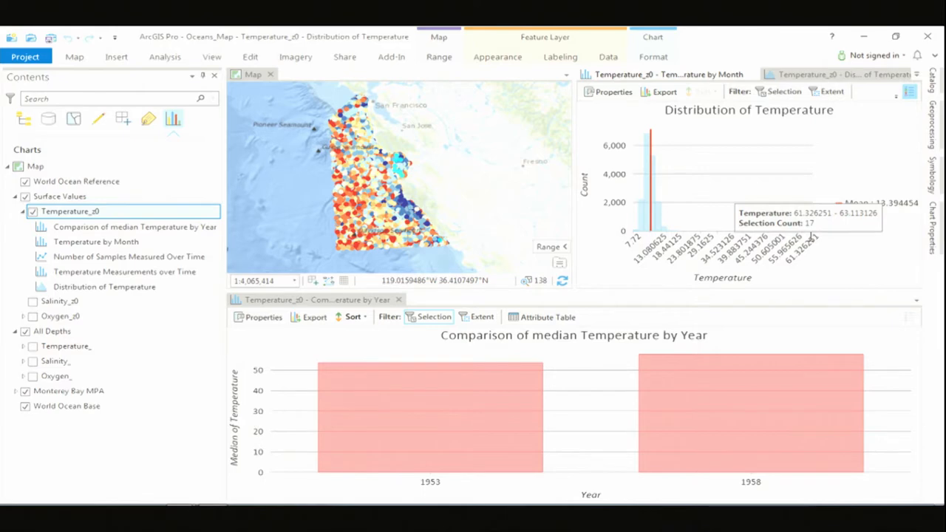
mouse_move(840, 263)
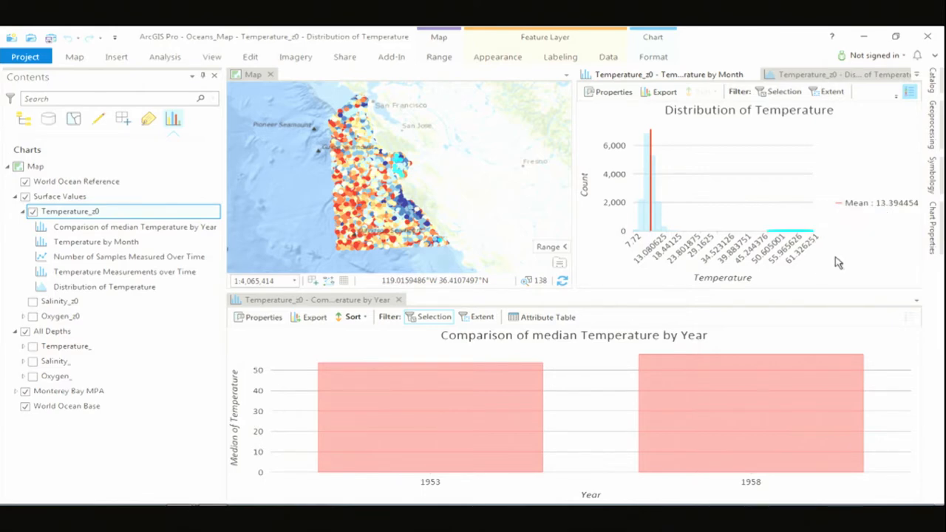
mouse_move(842, 257)
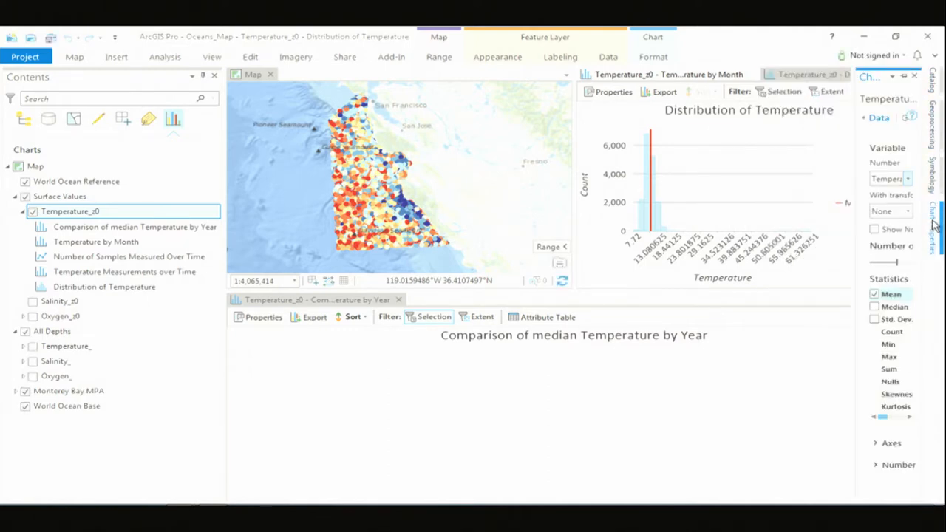
left_click(908, 177)
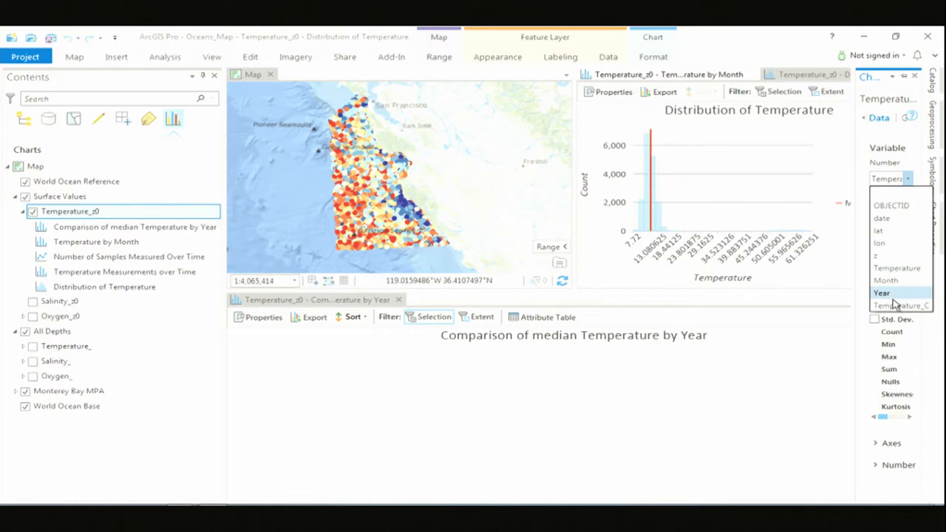
left_click(897, 305)
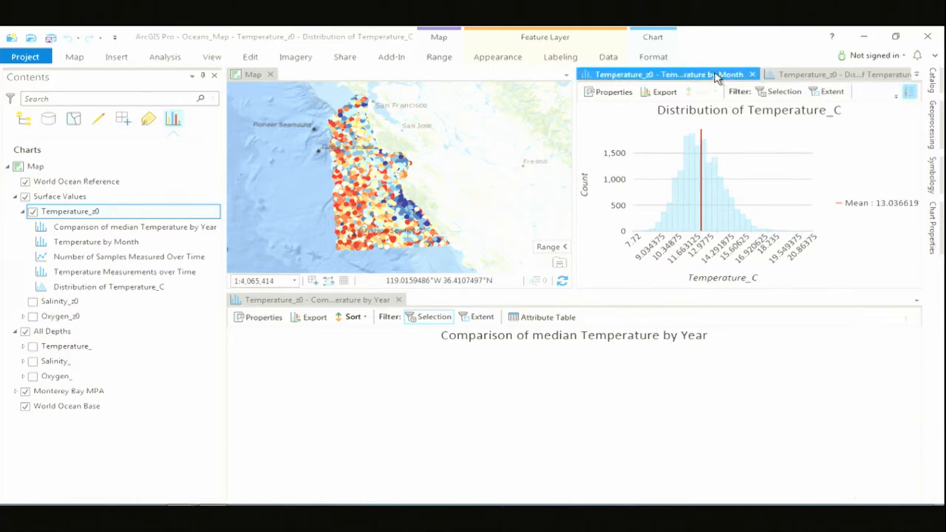
Step: Switch the yearly chart to median Temperature_C and select month 9's samples from the monthly chart
left_click(665, 74)
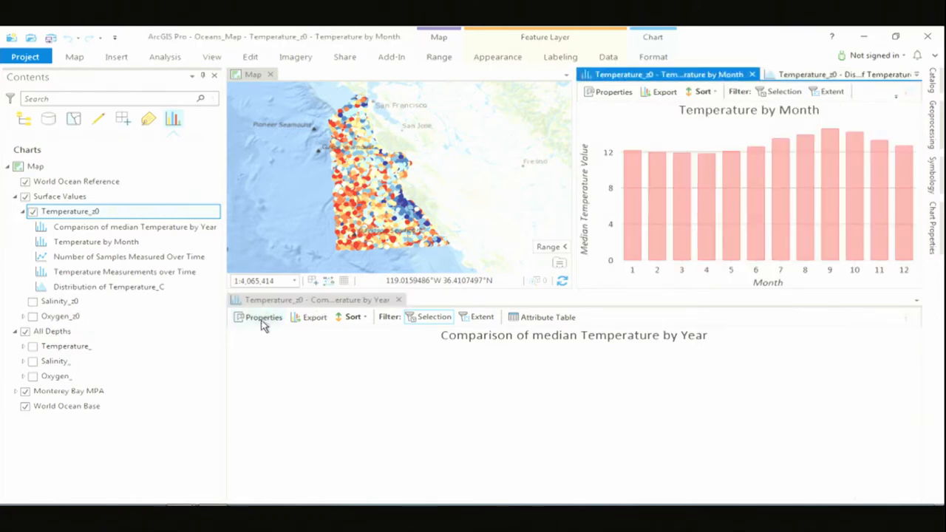
left_click(613, 91)
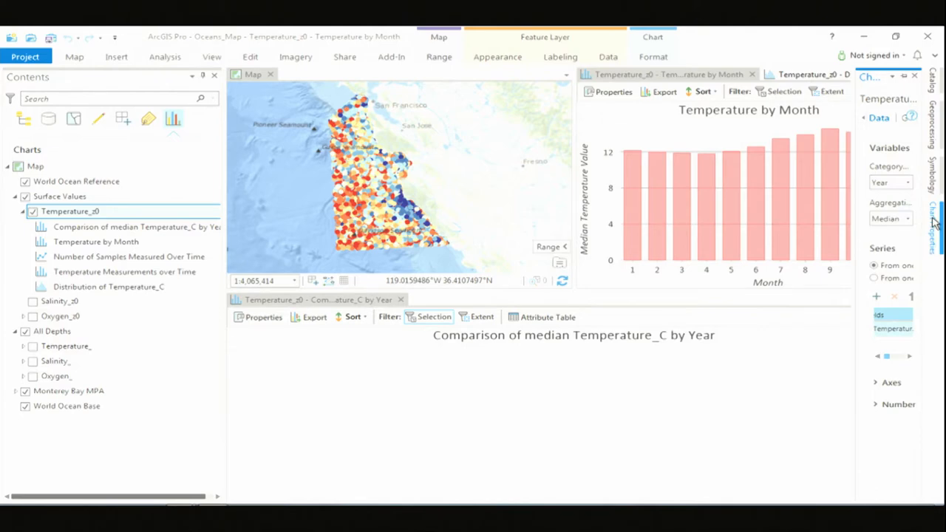
left_click(893, 319)
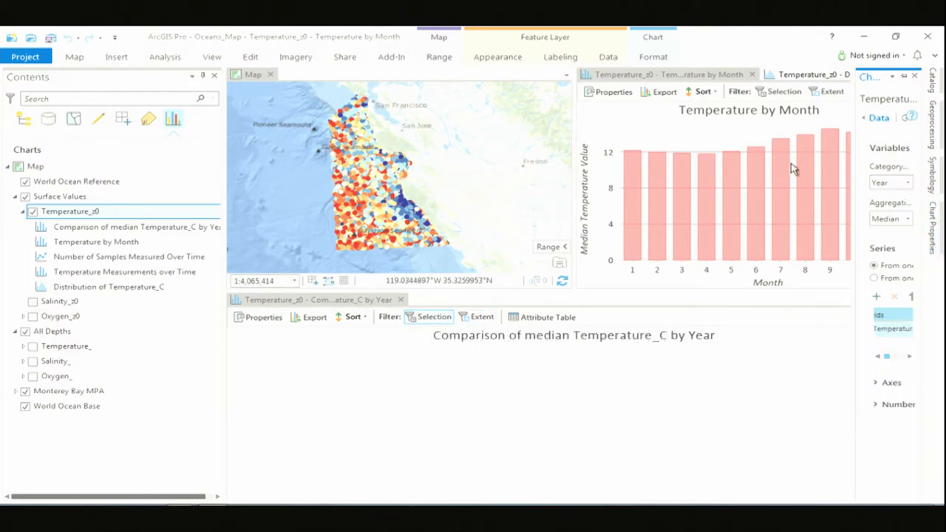
left_click(829, 200)
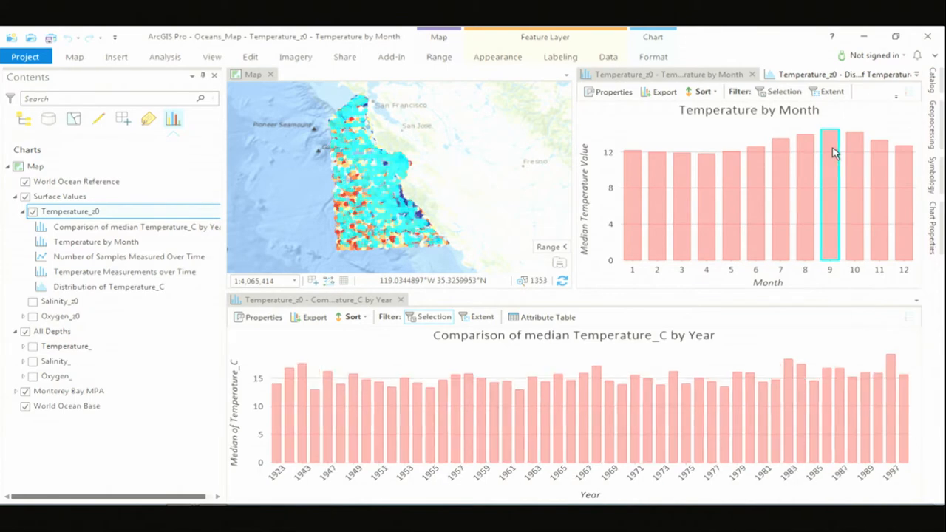
mouse_move(856, 348)
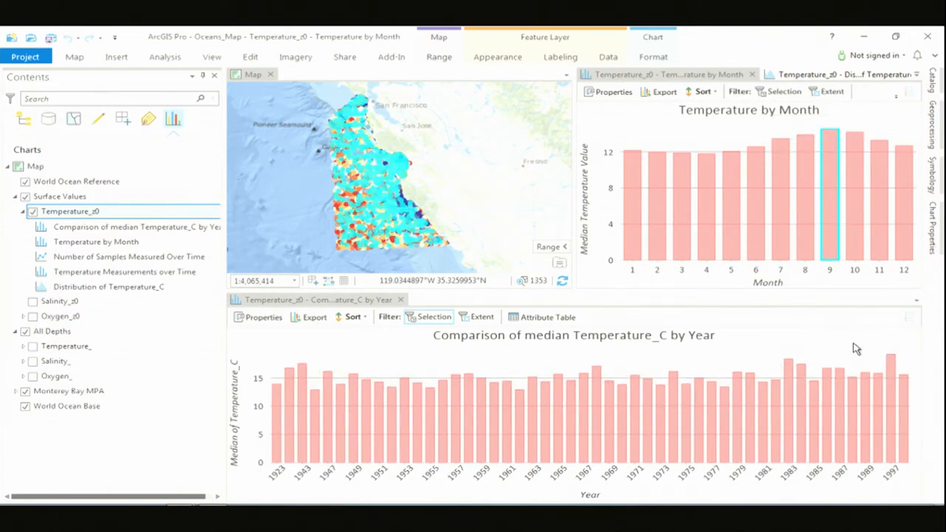
mouse_move(288, 421)
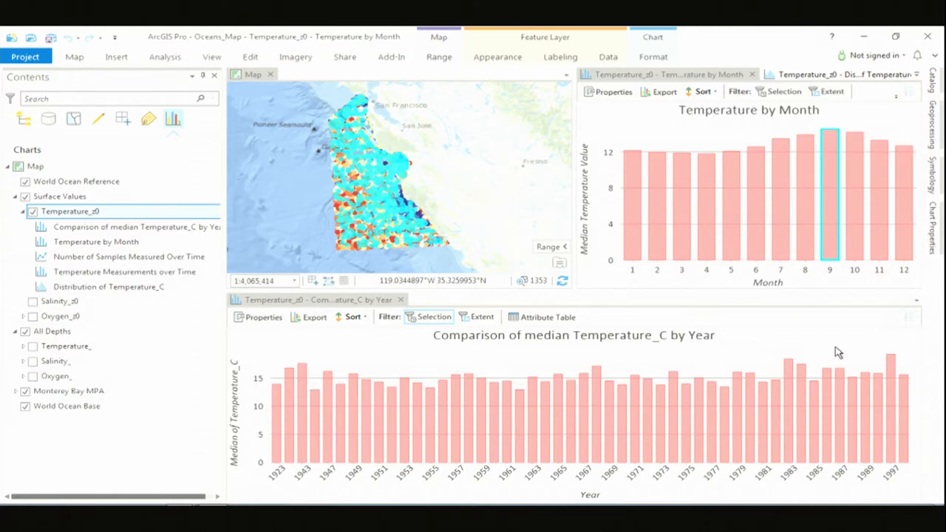
mouse_move(875, 382)
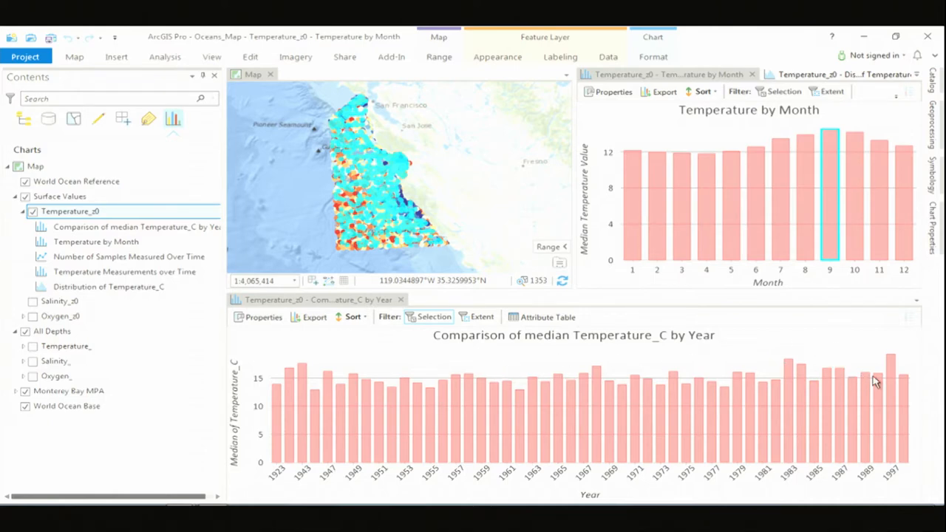
mouse_move(889, 370)
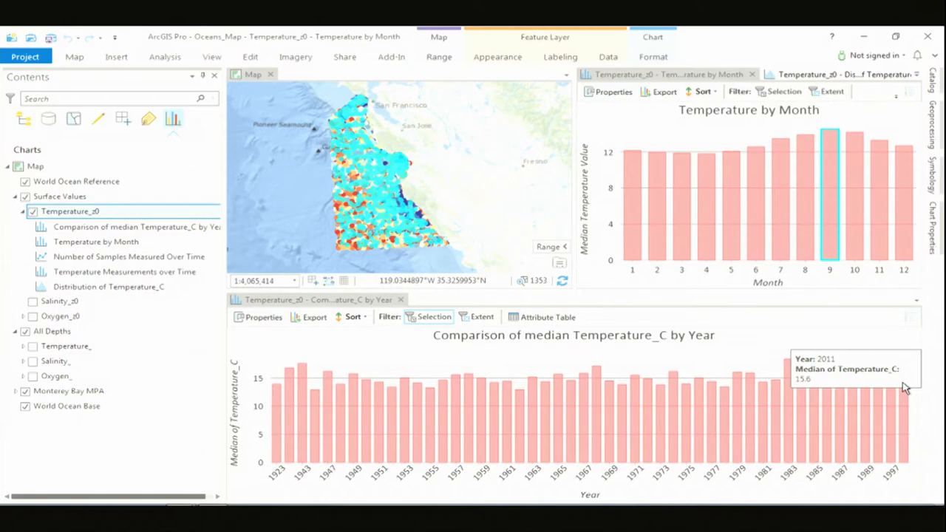
mouse_move(827, 346)
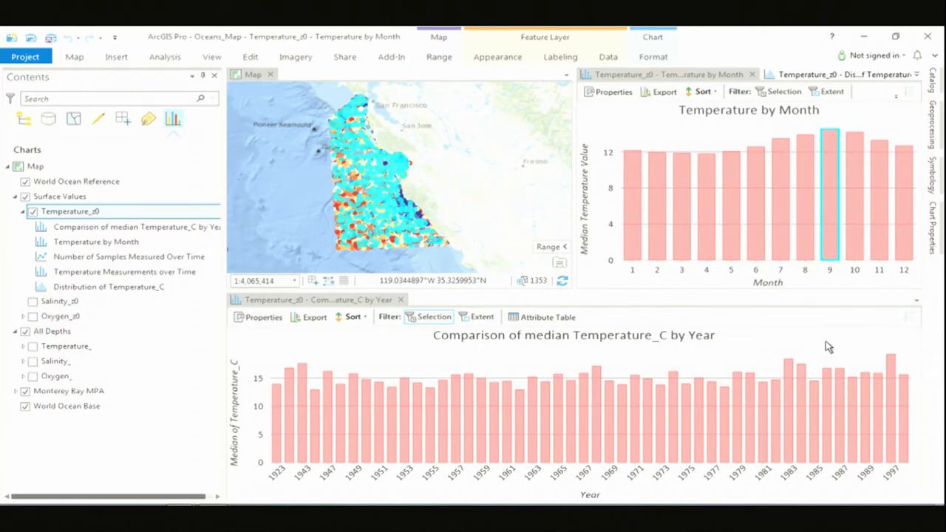
mouse_move(807, 346)
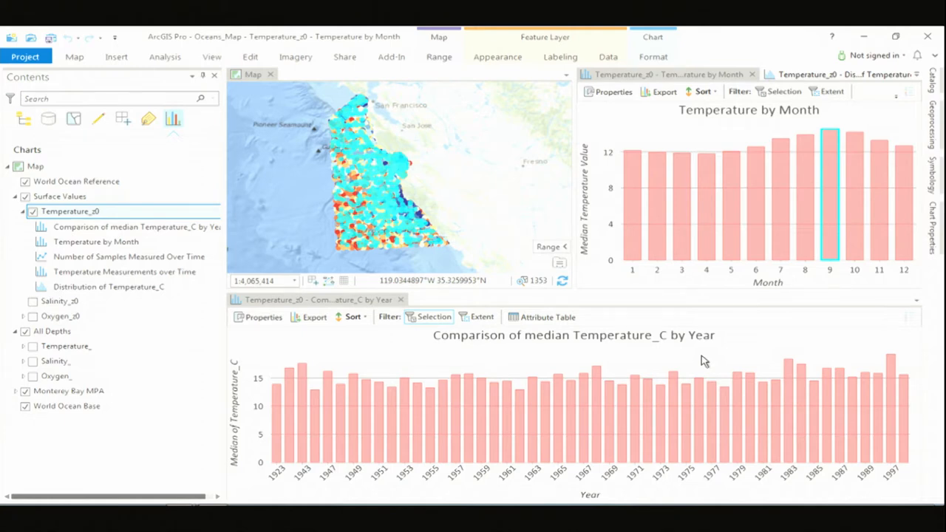
mouse_move(706, 361)
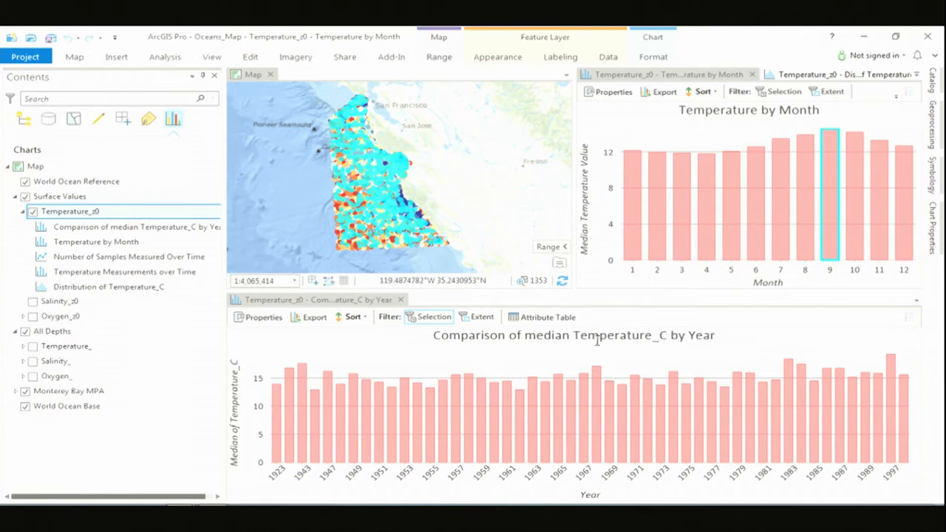
mouse_move(314, 180)
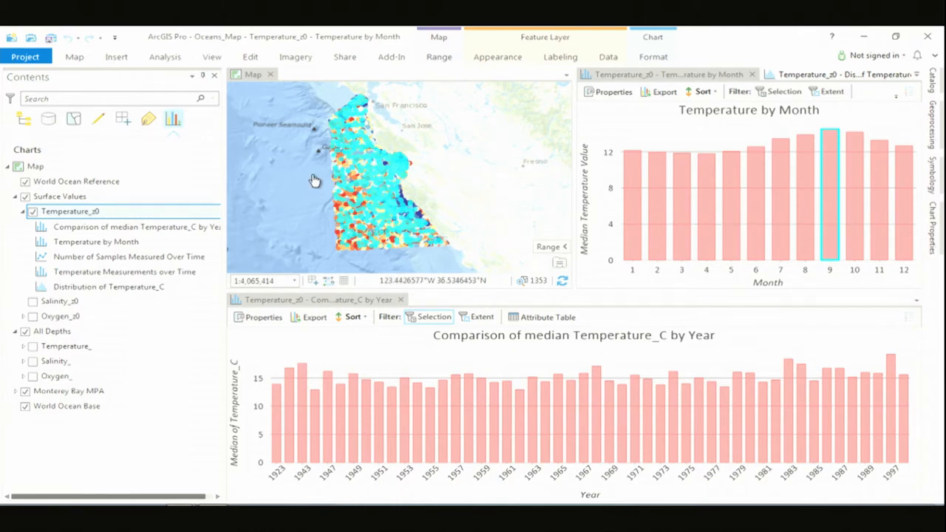
mouse_move(539, 228)
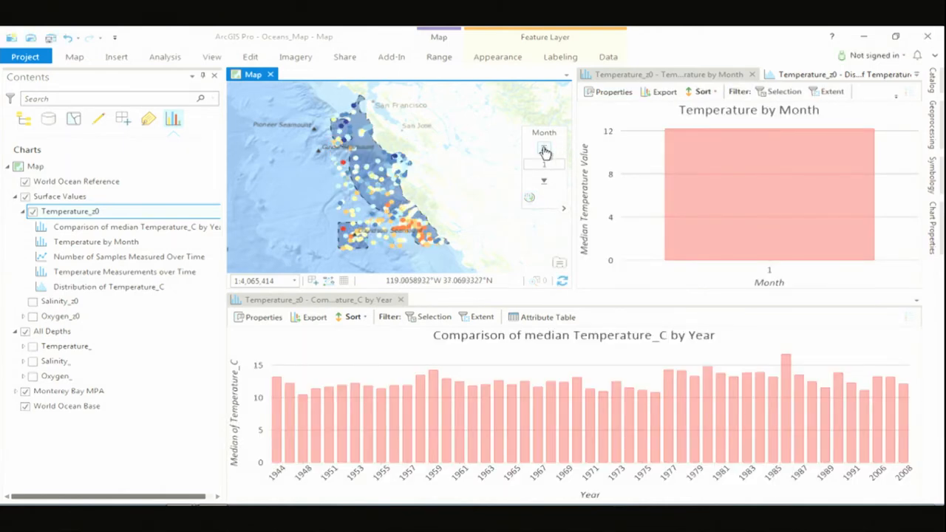
Step: Step the map's month range forward four times to filter the charts month by month
left_click(544, 148)
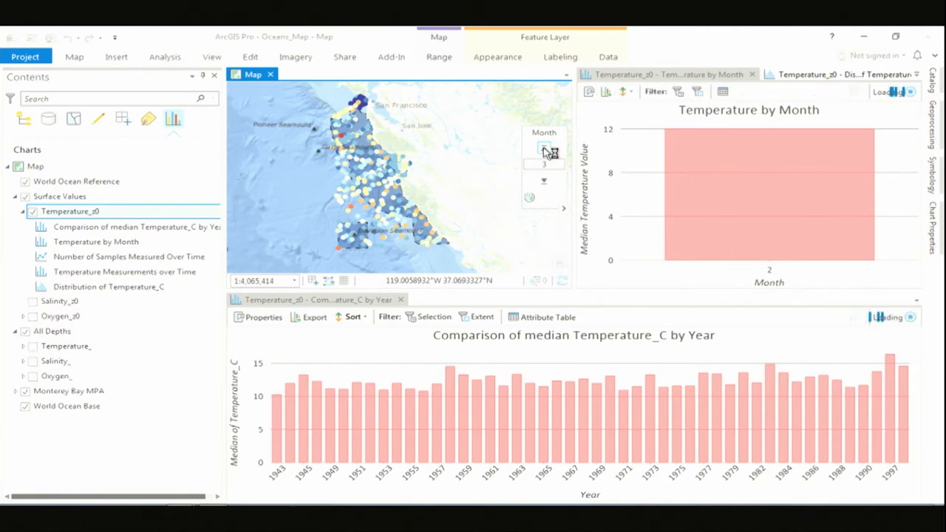
left_click(544, 147)
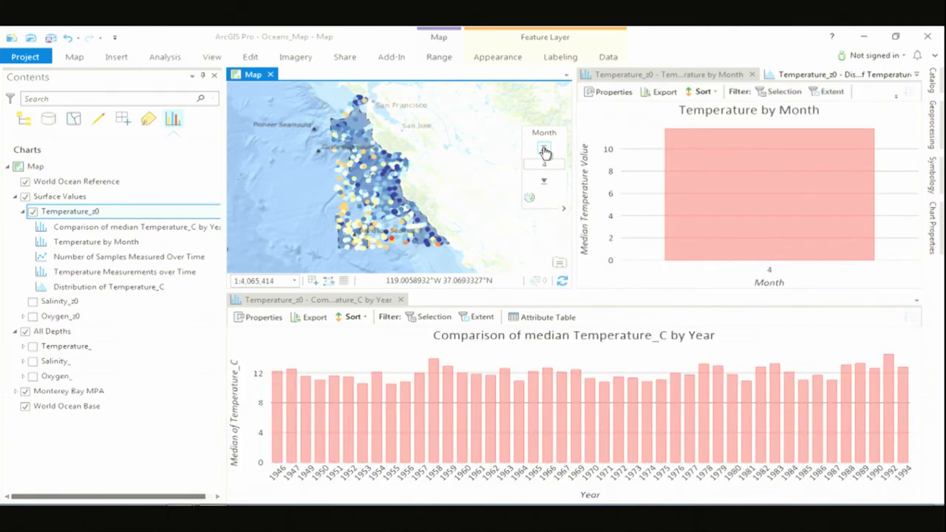
left_click(543, 148)
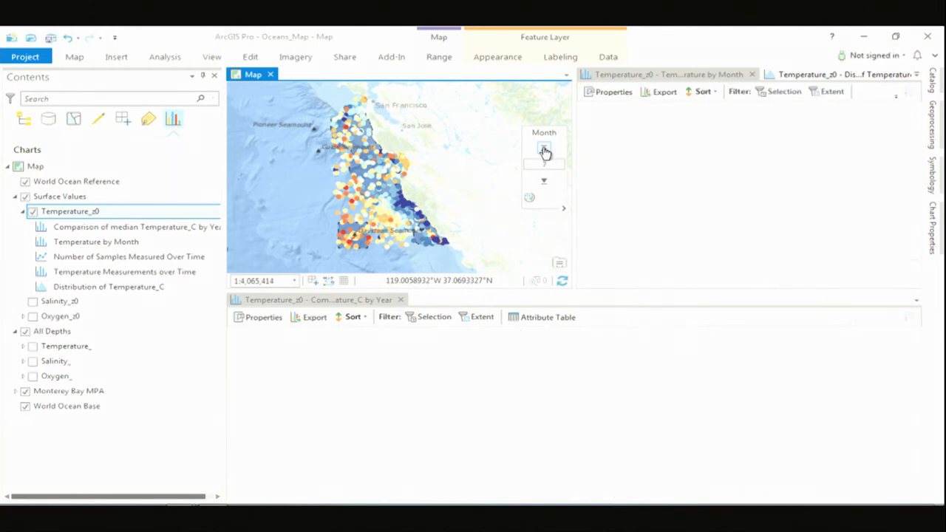
left_click(544, 147)
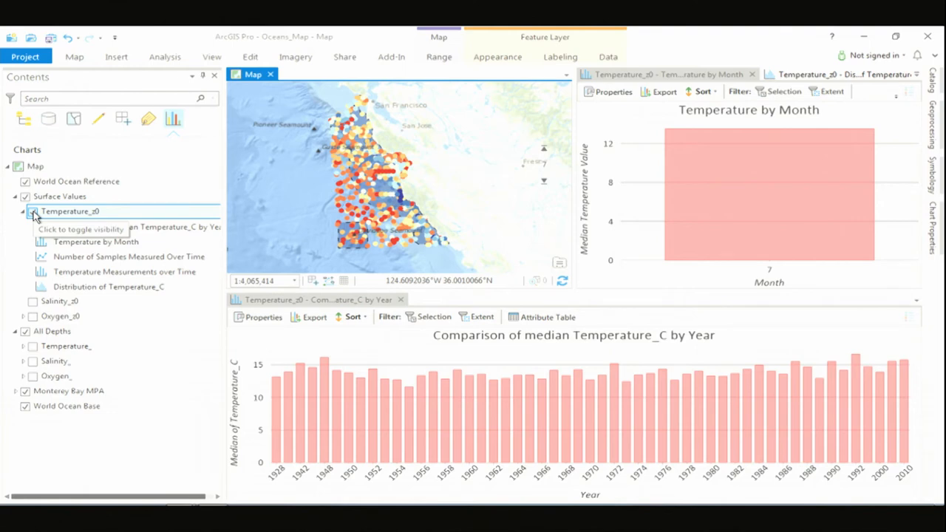
Step: Hide the temperature sample points layer on the map
left_click(32, 210)
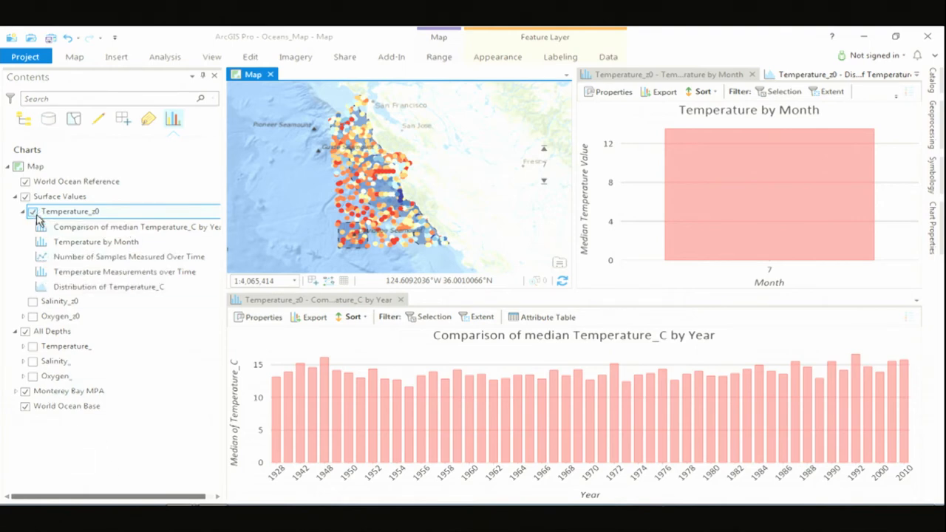
left_click(24, 211)
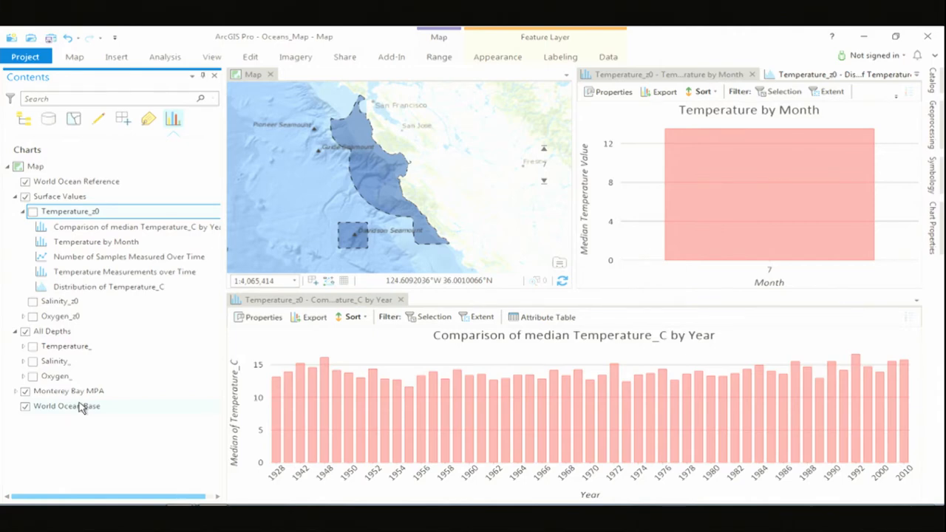
mouse_move(81, 402)
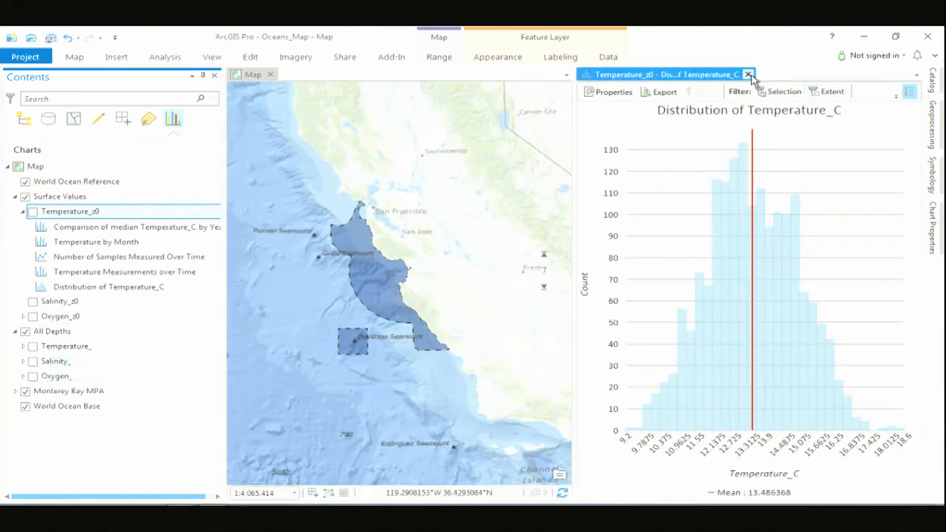
Step: Close the temperature histogram and show the dissolved oxygen points with their chart list expanded
left_click(748, 74)
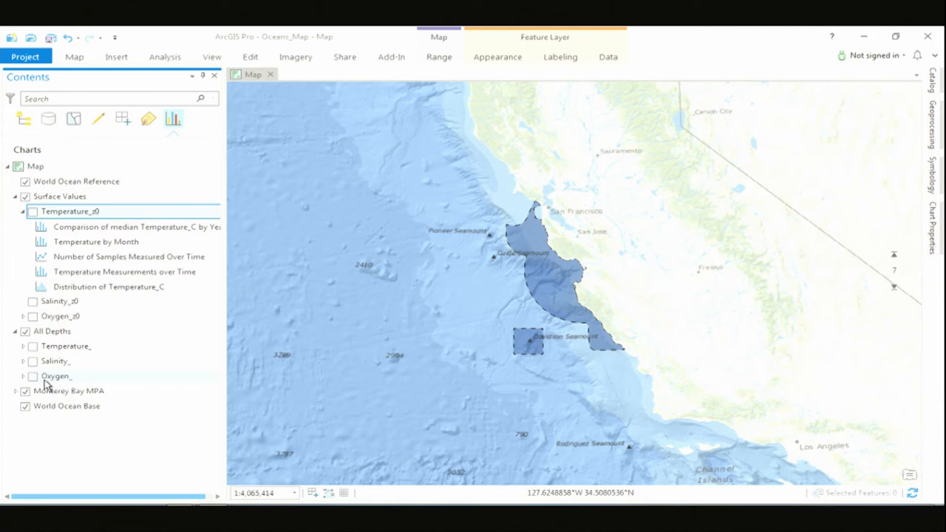
left_click(33, 377)
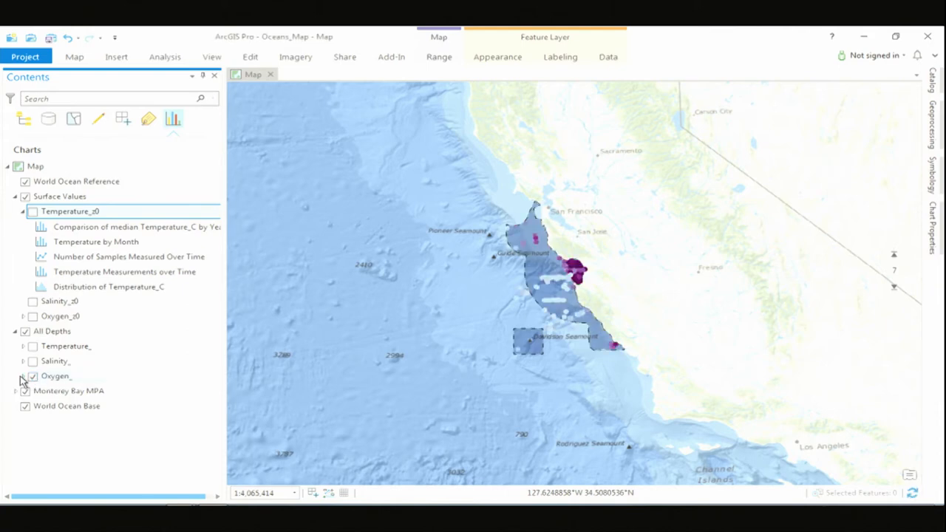
left_click(24, 377)
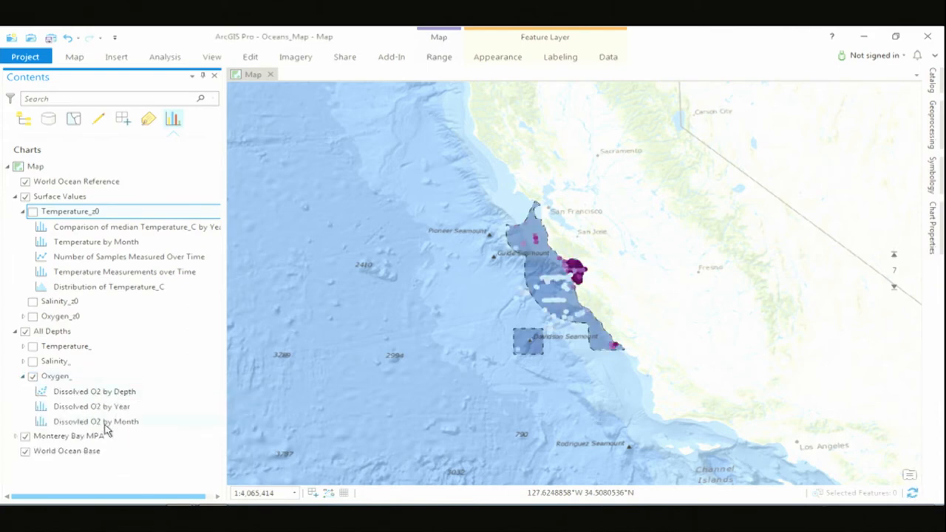
Step: Open the Dissolved O2 by Year, Month and Depth charts and step the month range forward
double_click(91, 405)
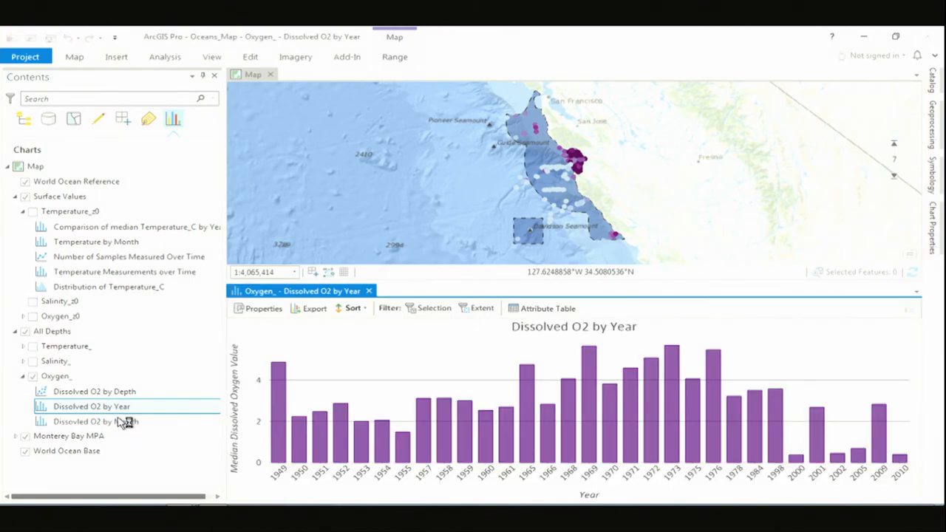
double_click(95, 421)
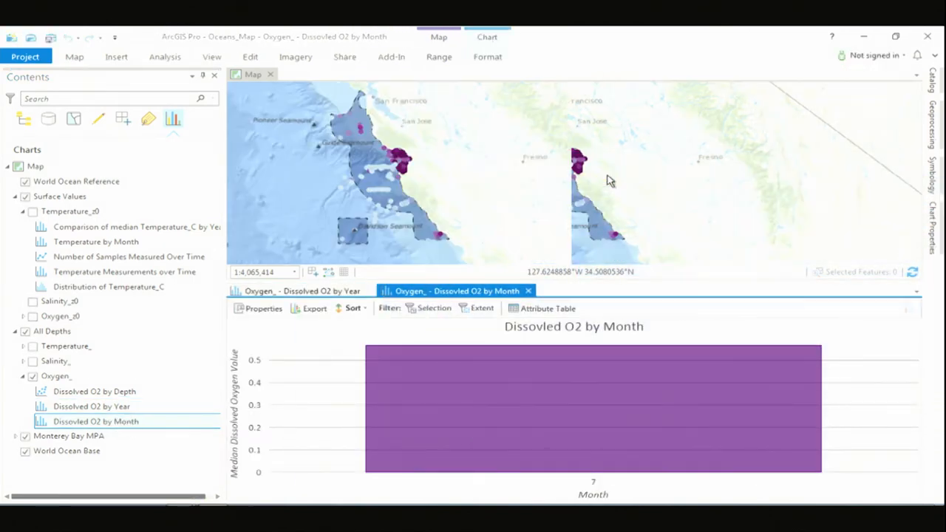
double_click(94, 390)
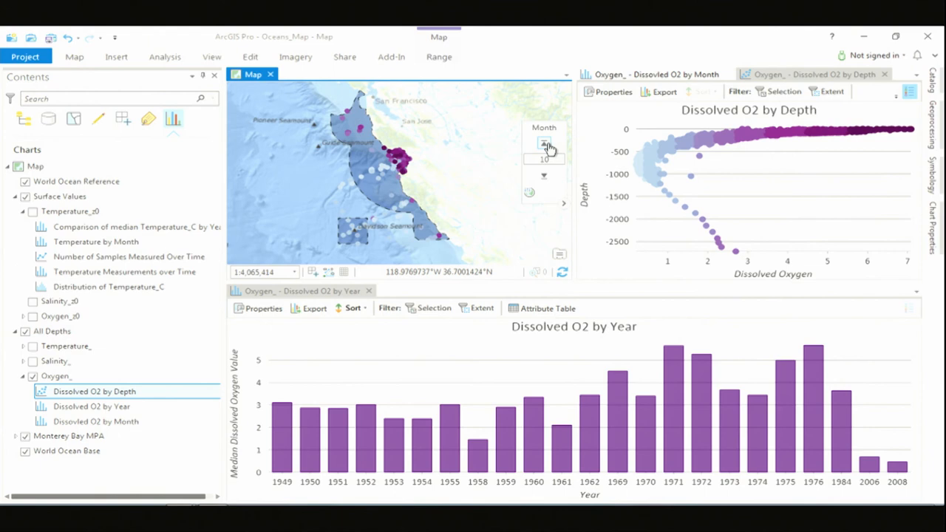
left_click(544, 143)
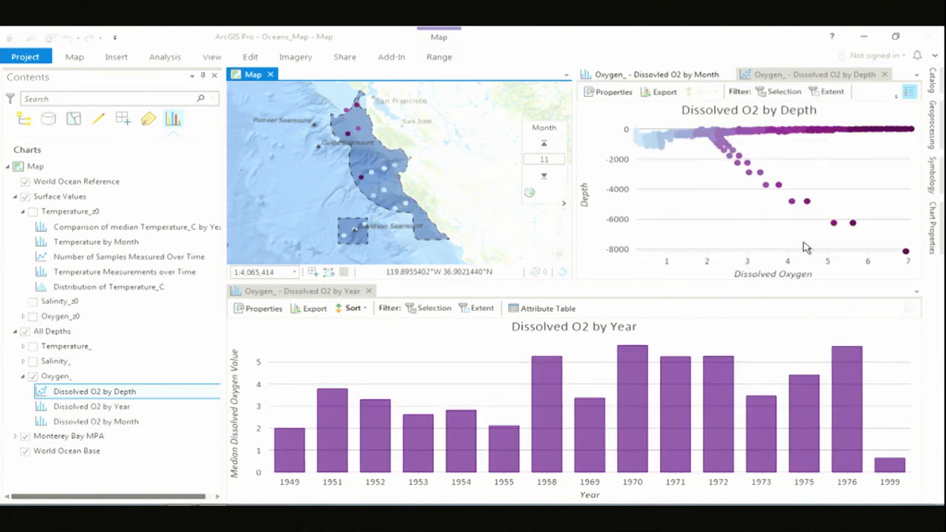